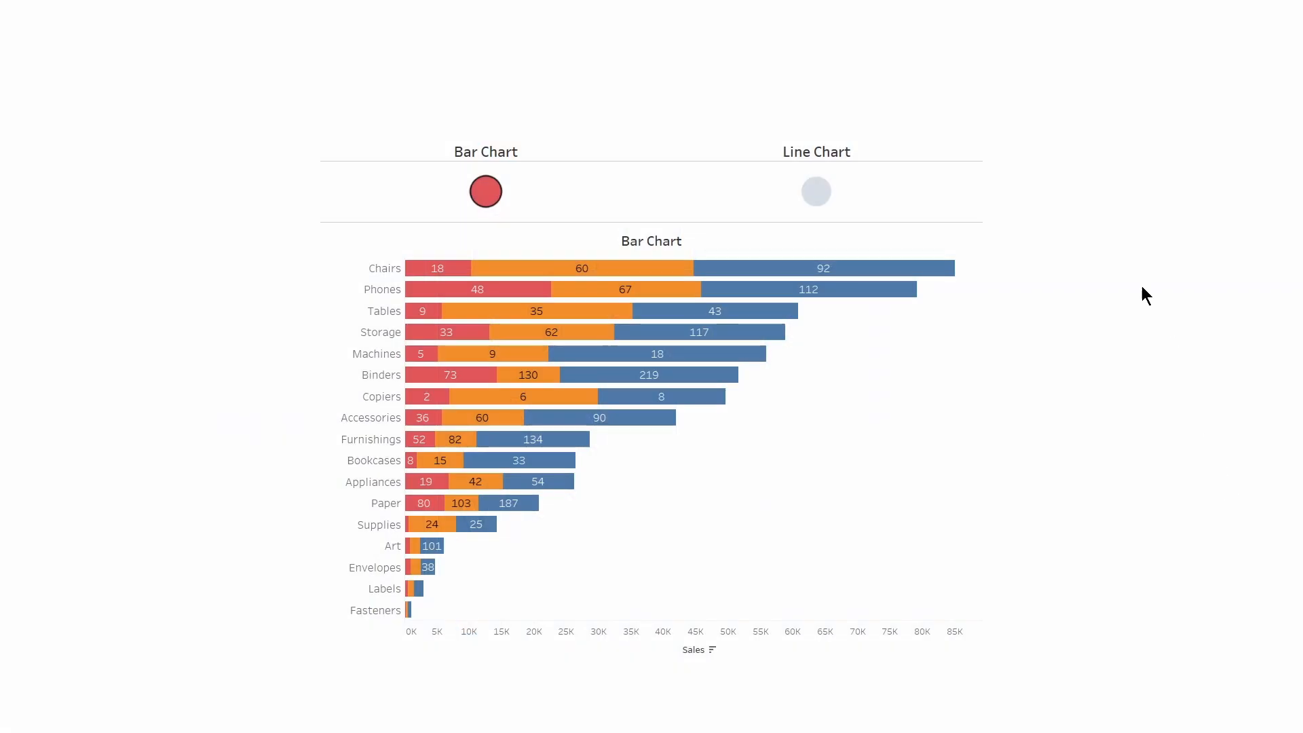
# - Show the line chart via the blue circle, then return to the bar chart via the red circle
pyautogui.click(816, 191)
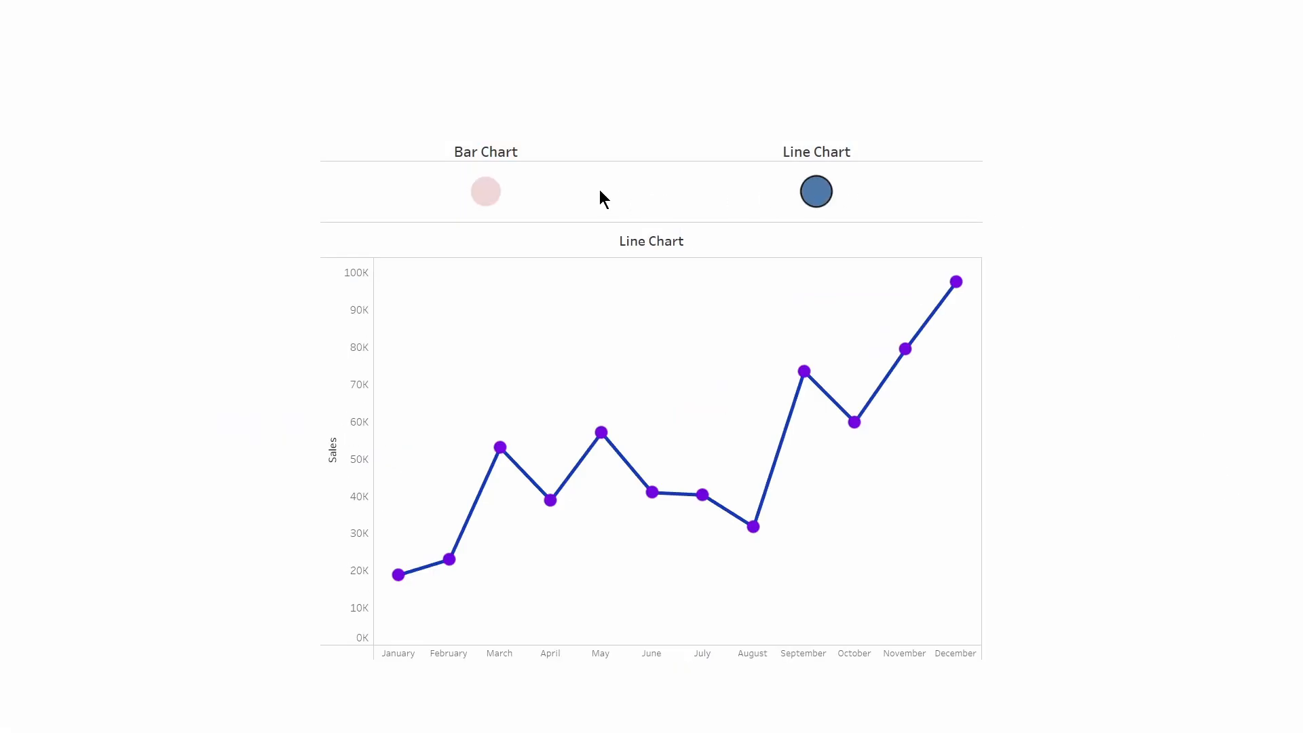
pyautogui.click(485, 191)
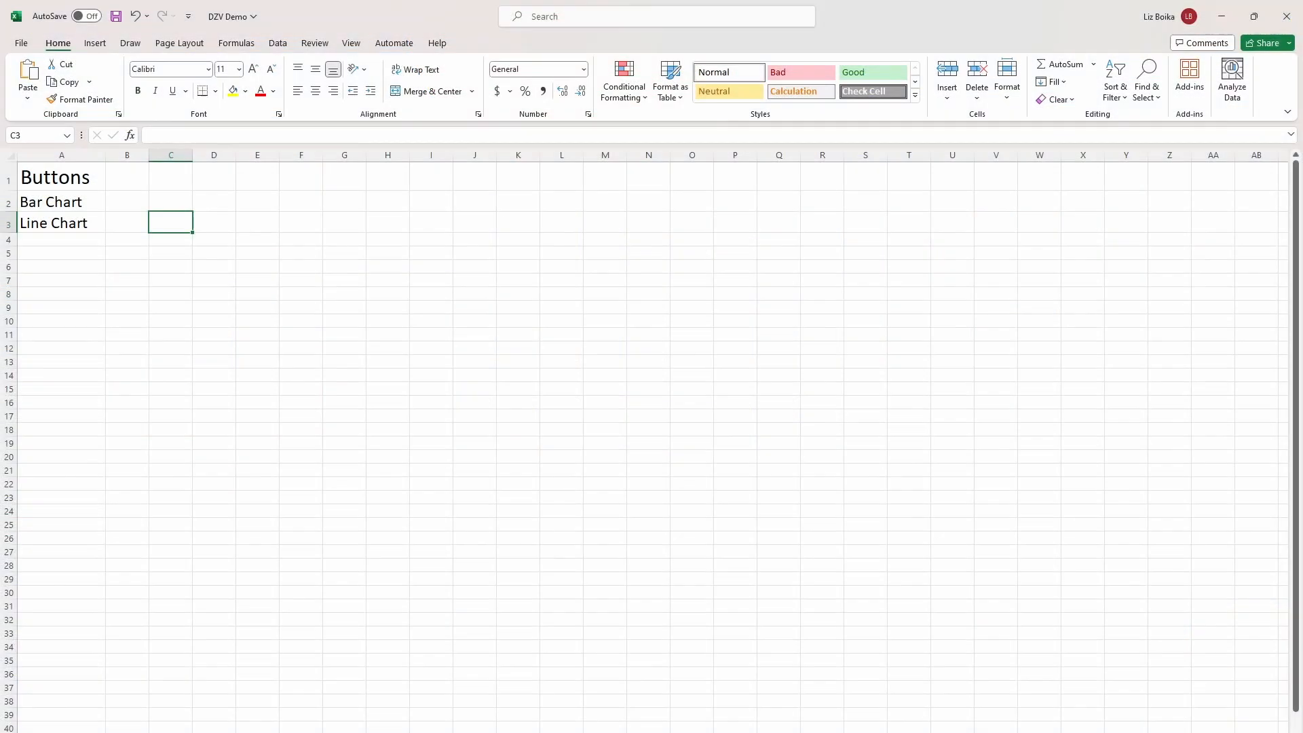
pyautogui.moveTo(721, 654)
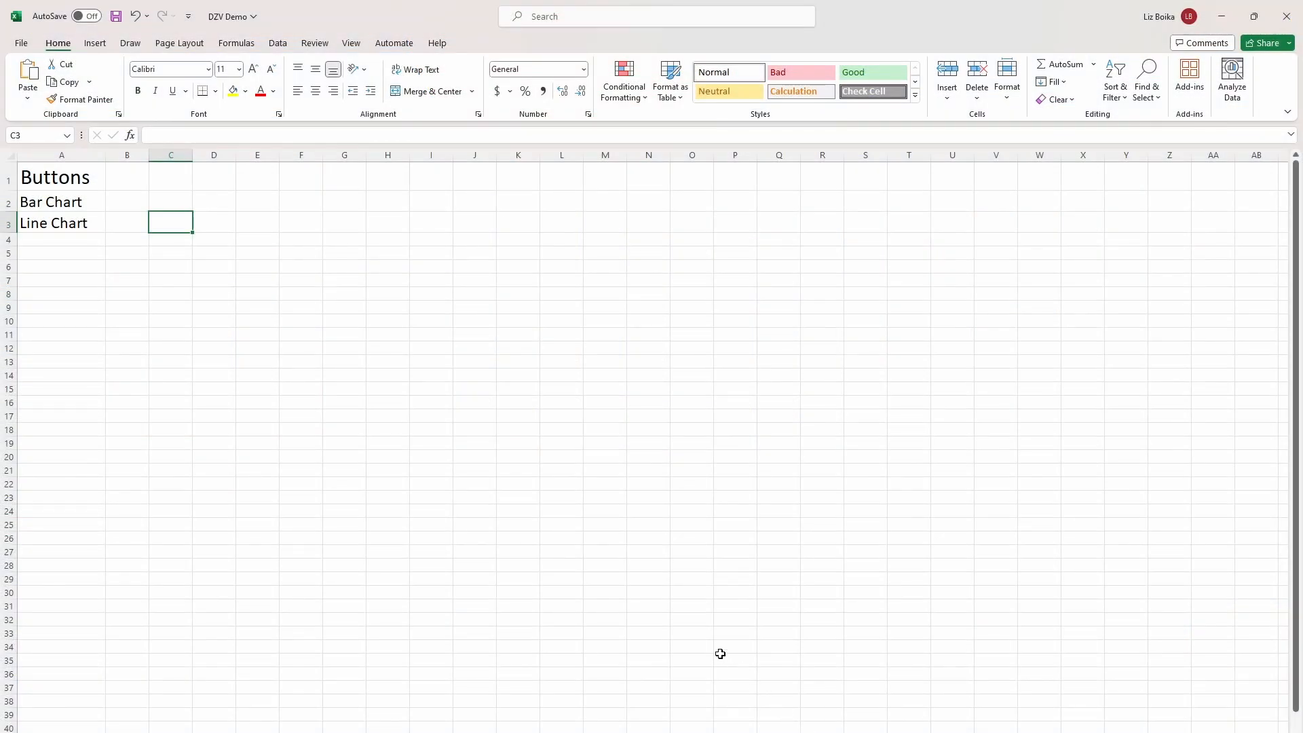
pyautogui.moveTo(376, 435)
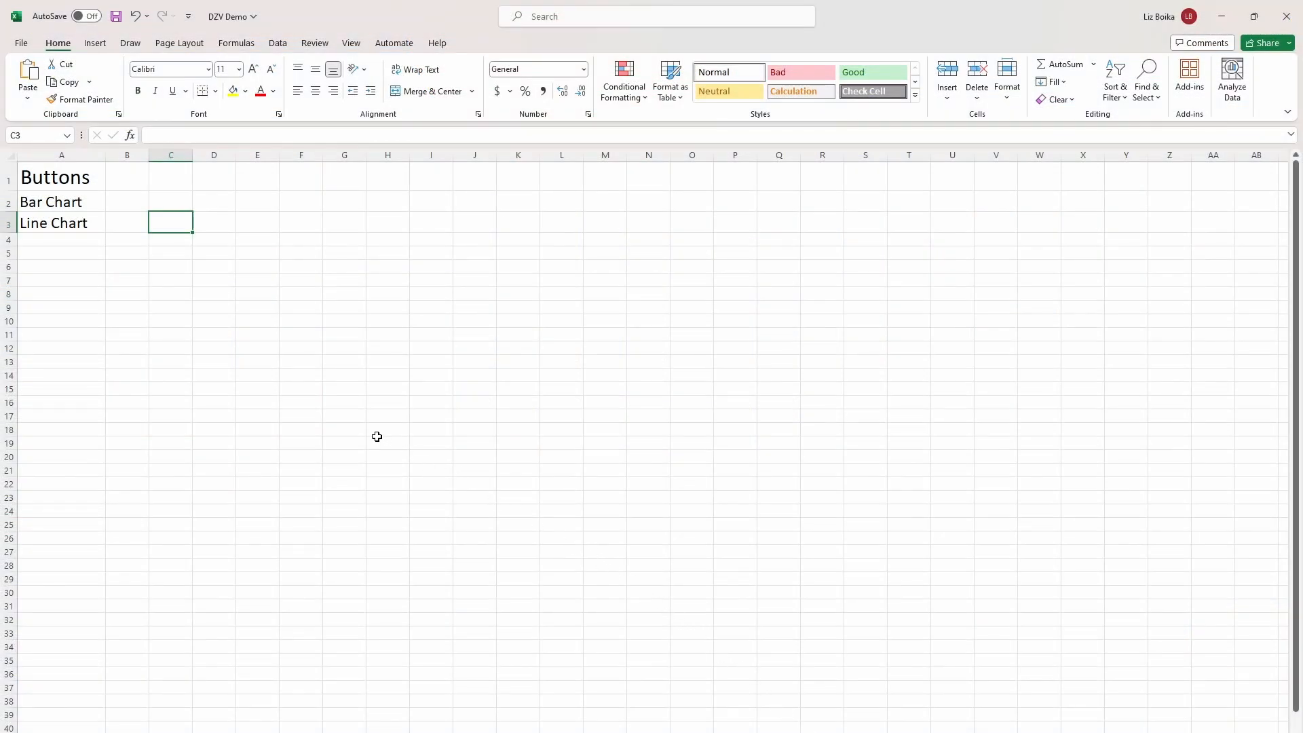
pyautogui.moveTo(102, 229)
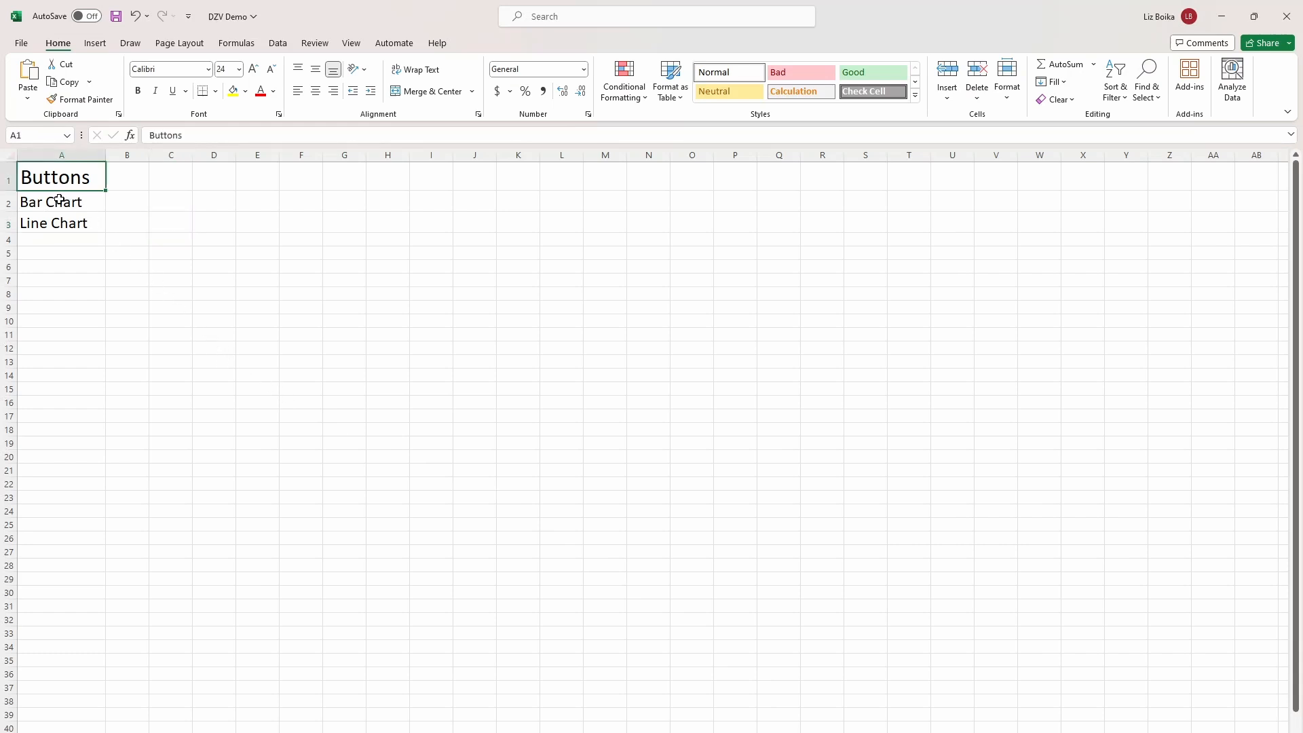
pyautogui.click(61, 201)
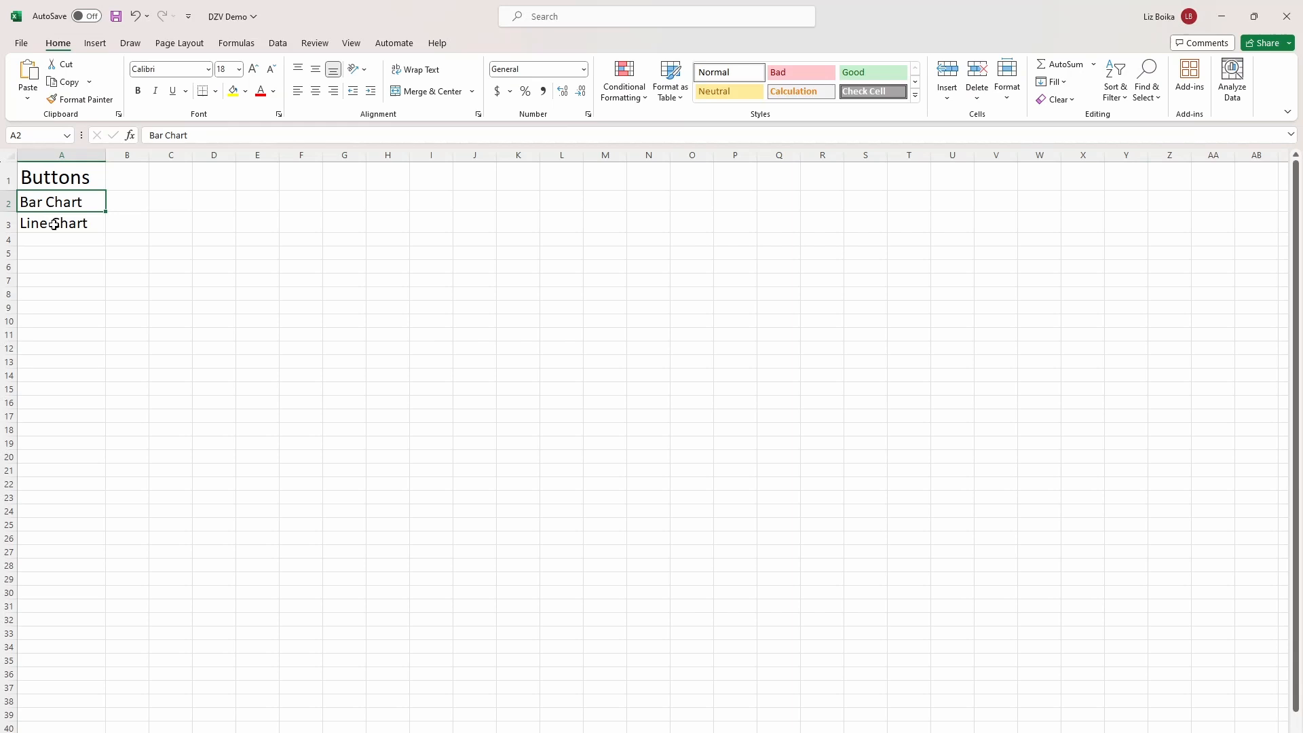
pyautogui.click(53, 222)
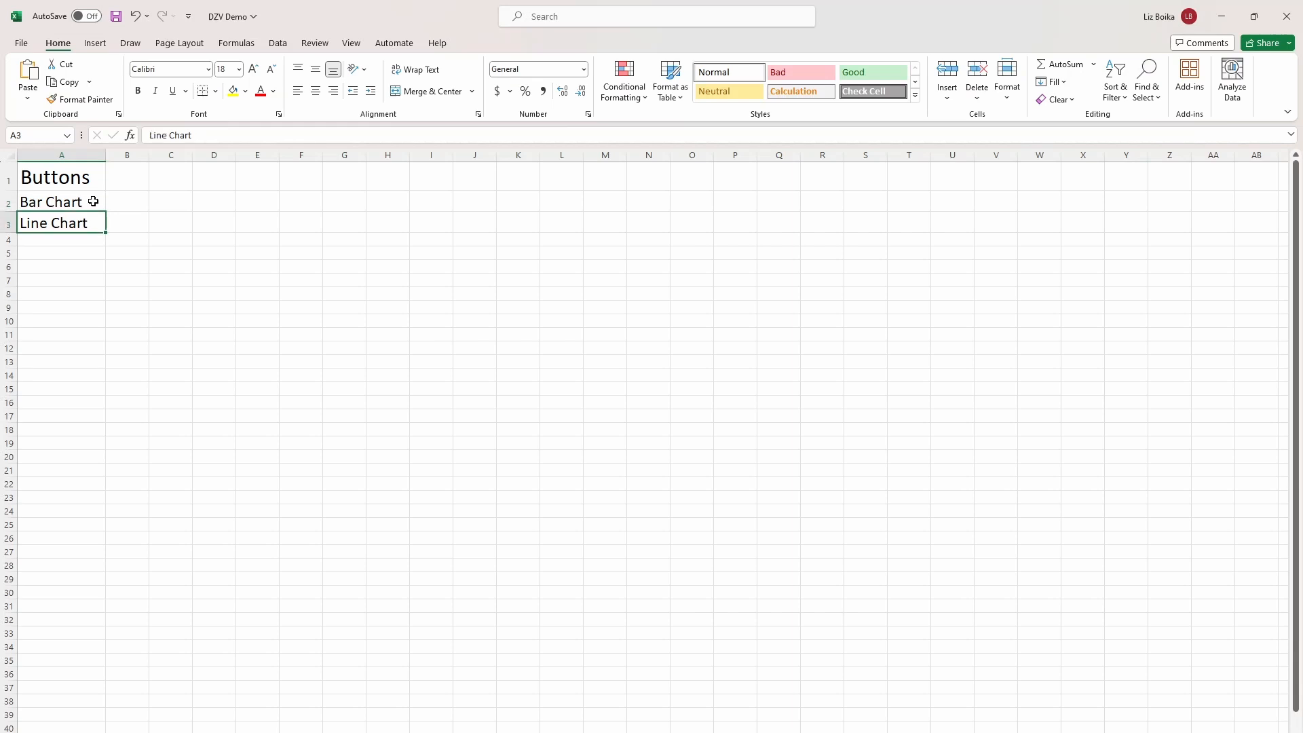
pyautogui.click(61, 201)
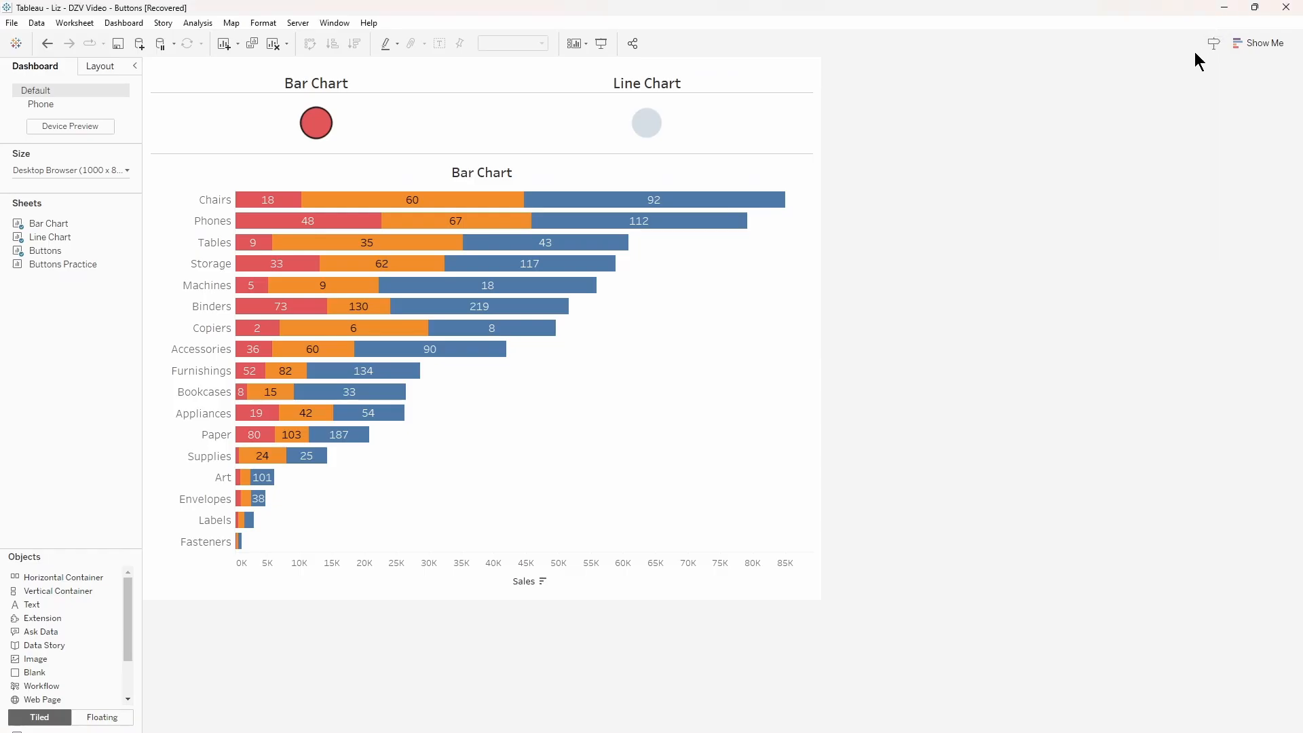
pyautogui.moveTo(853, 365)
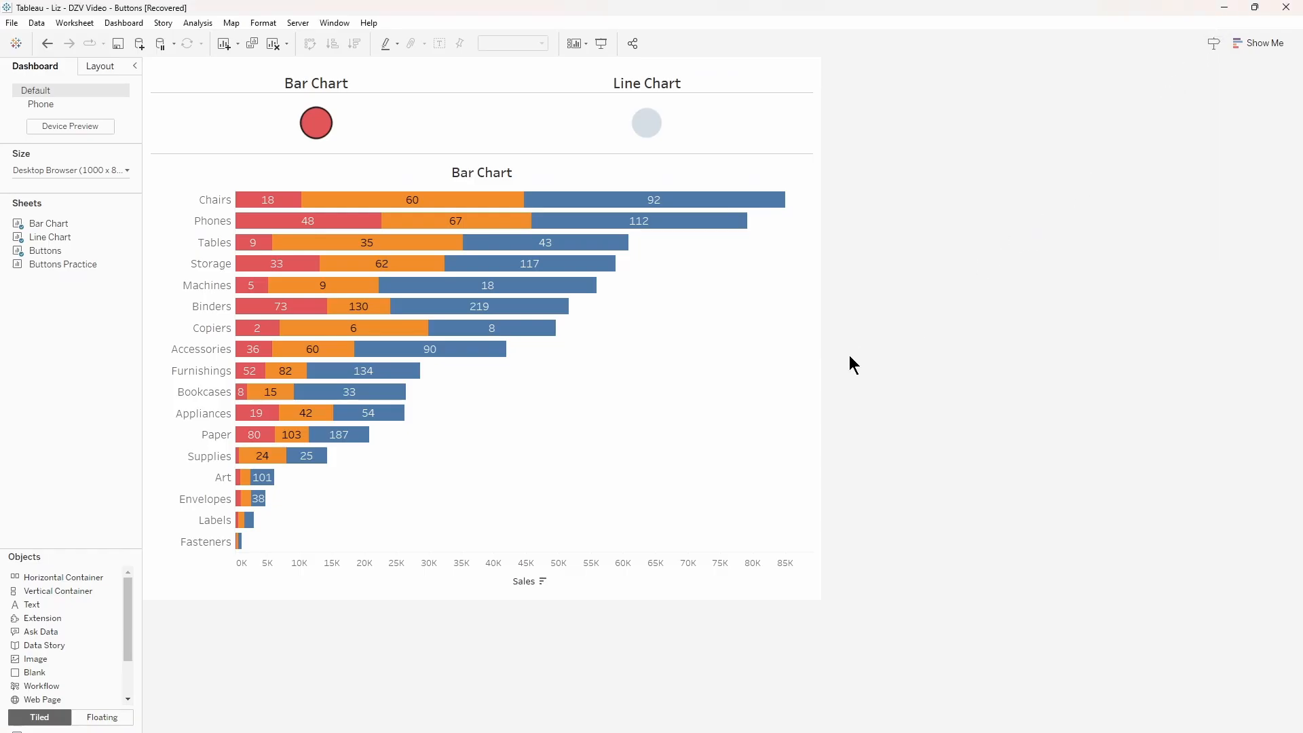
pyautogui.moveTo(349, 720)
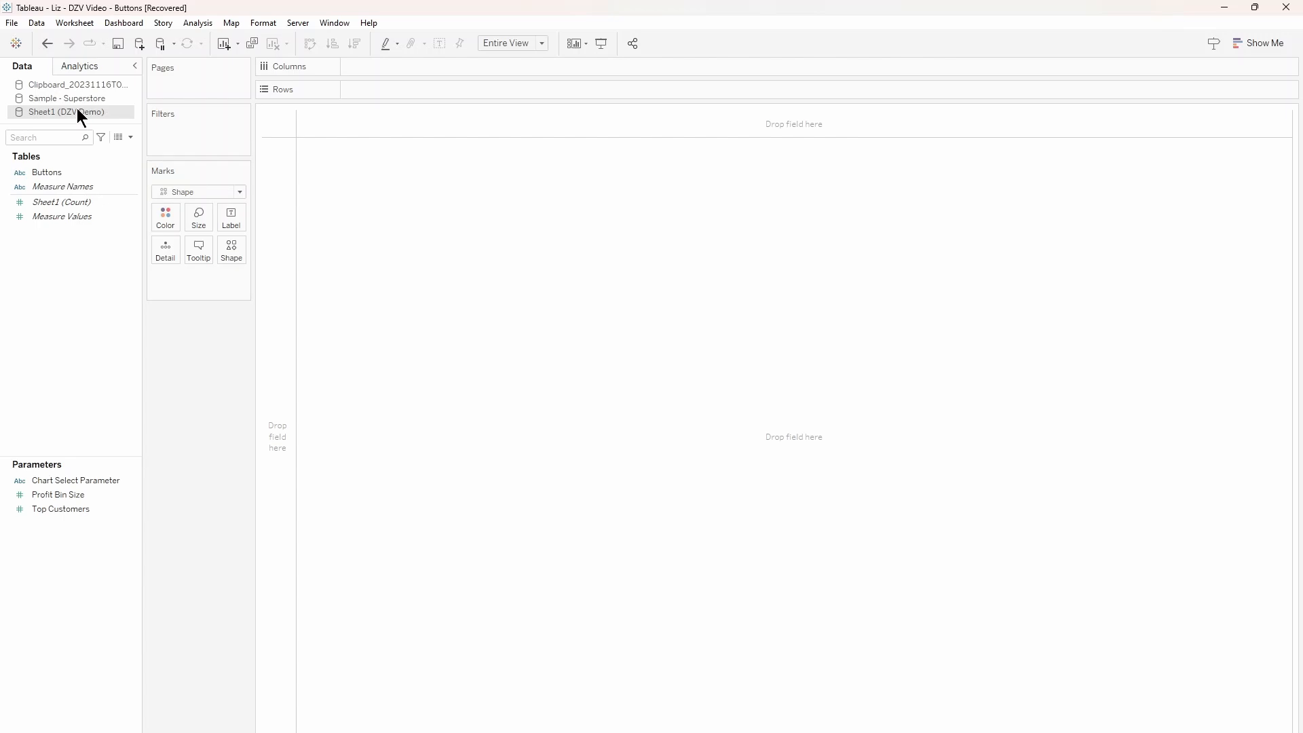
# - Select the Sheet1 (DZV Demo) data source on the new worksheet and check the Data menu
pyautogui.click(35, 23)
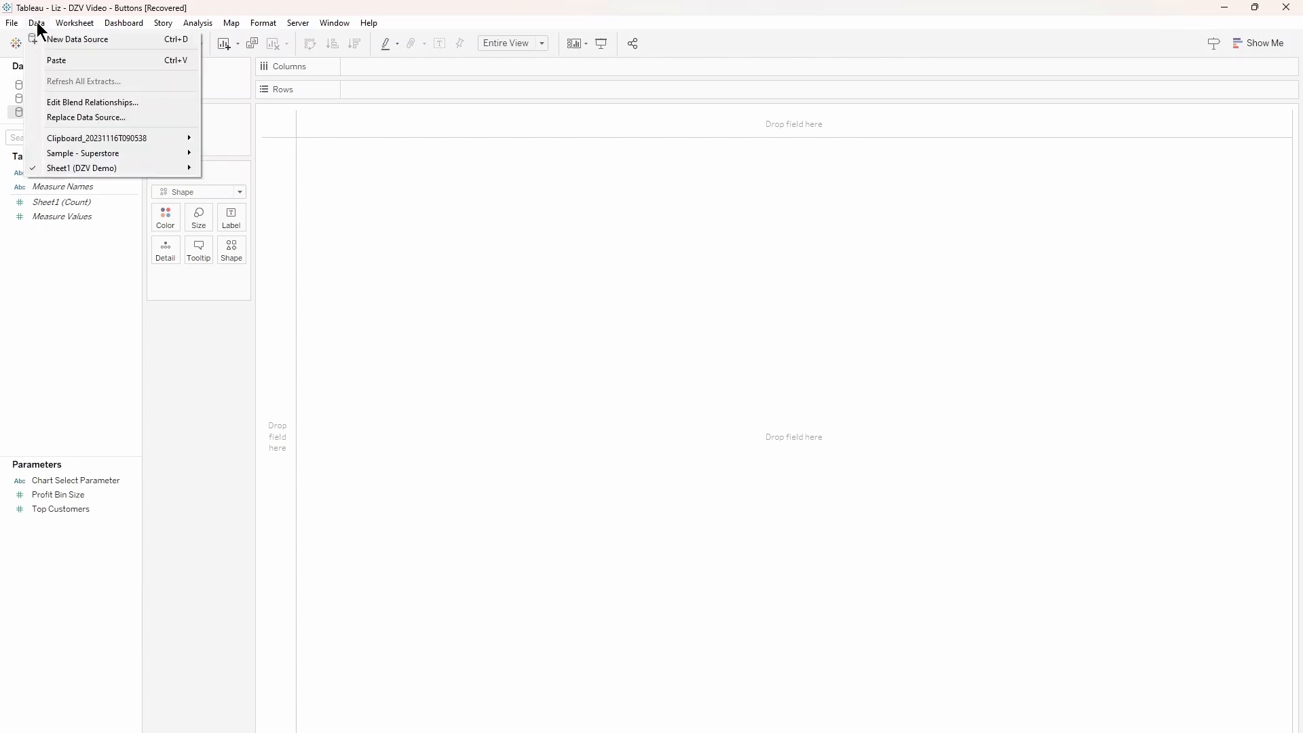
pyautogui.click(76, 39)
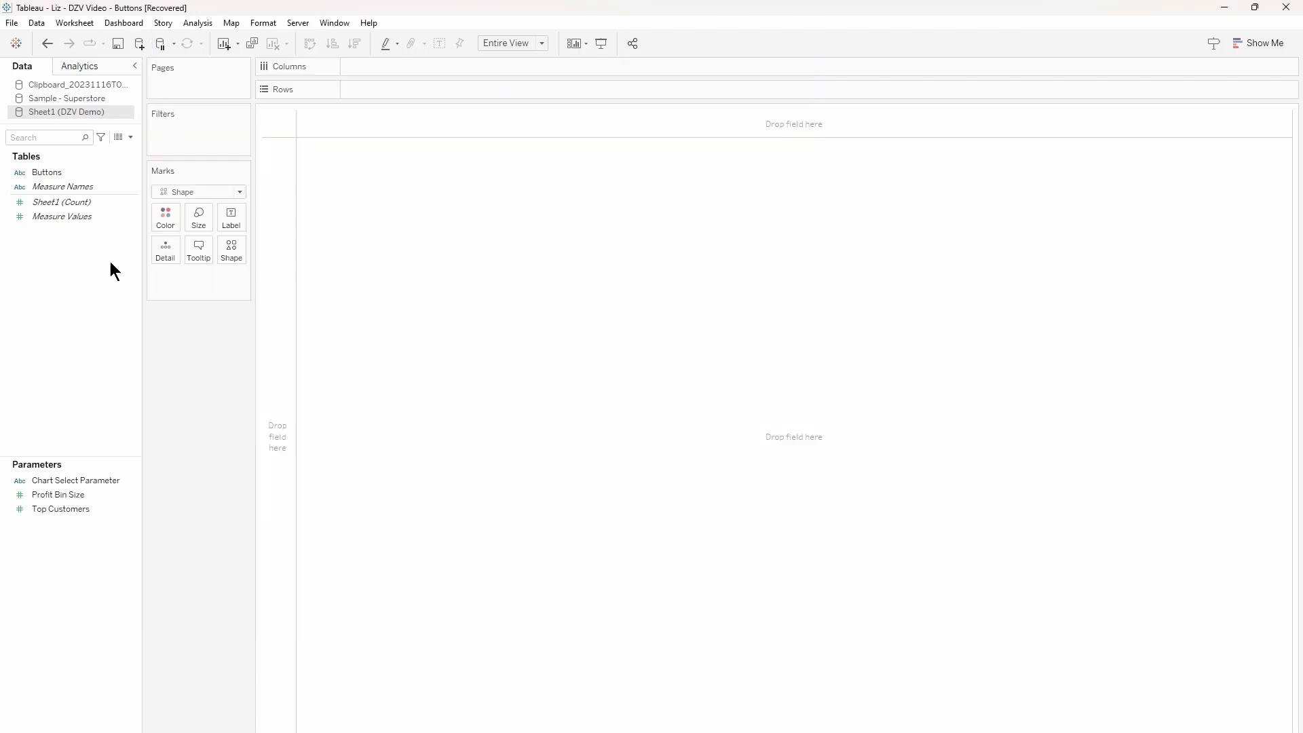
# - Put Buttons on Columns and on Color so Bar Chart and Line Chart appear as two colored shape circles
pyautogui.click(47, 172)
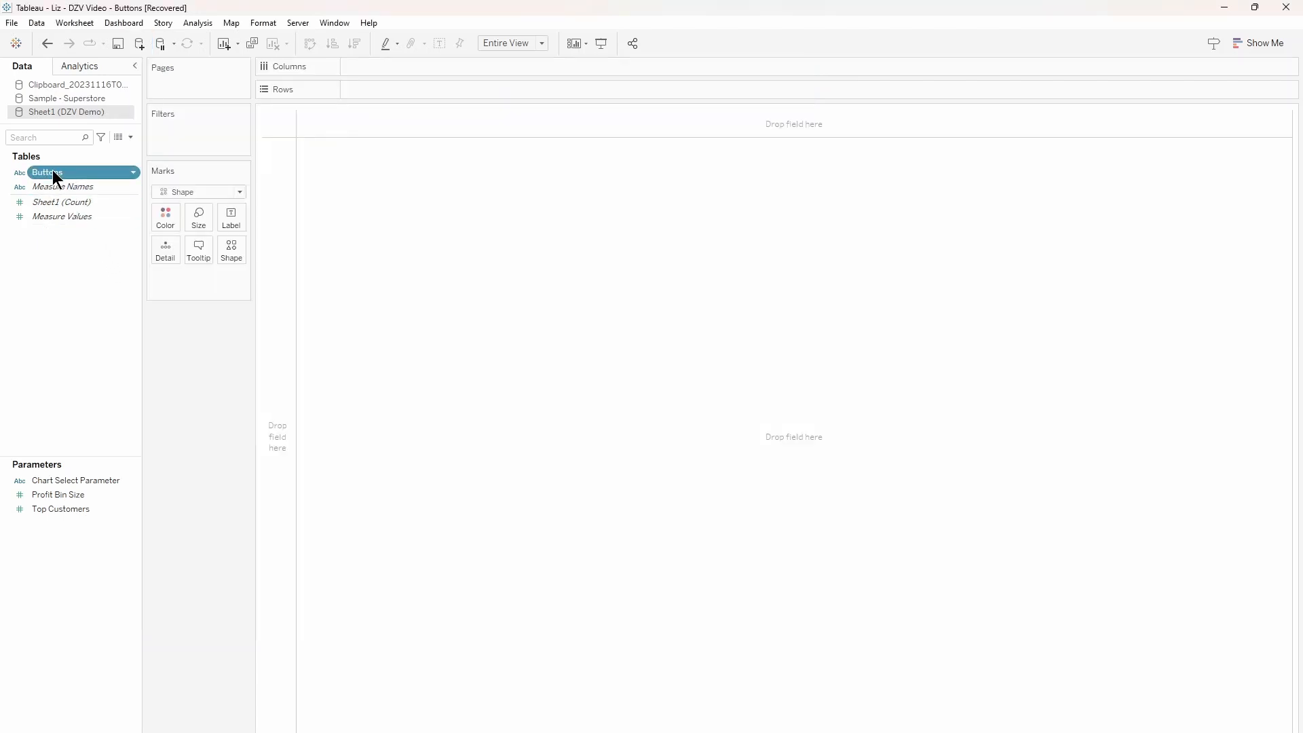
pyautogui.moveTo(46, 173); pyautogui.dragTo(365, 72)
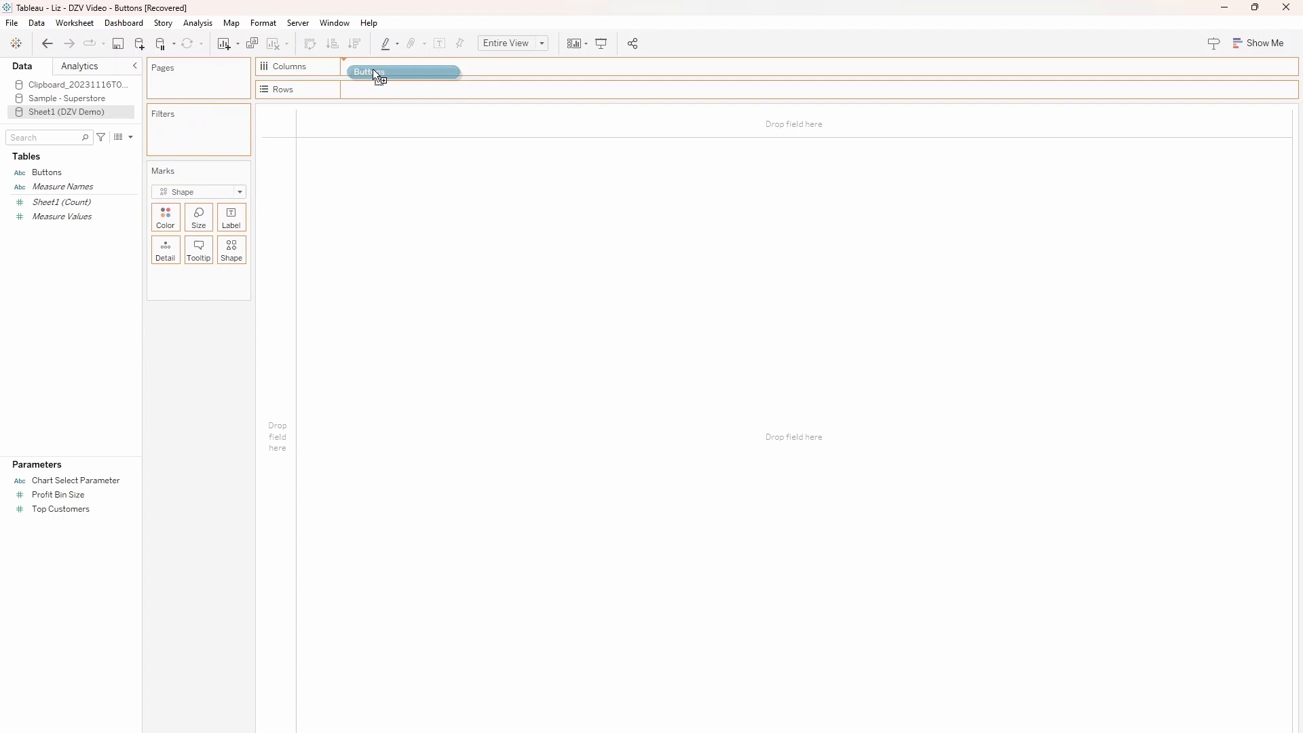
pyautogui.moveTo(374, 72); pyautogui.dragTo(391, 67)
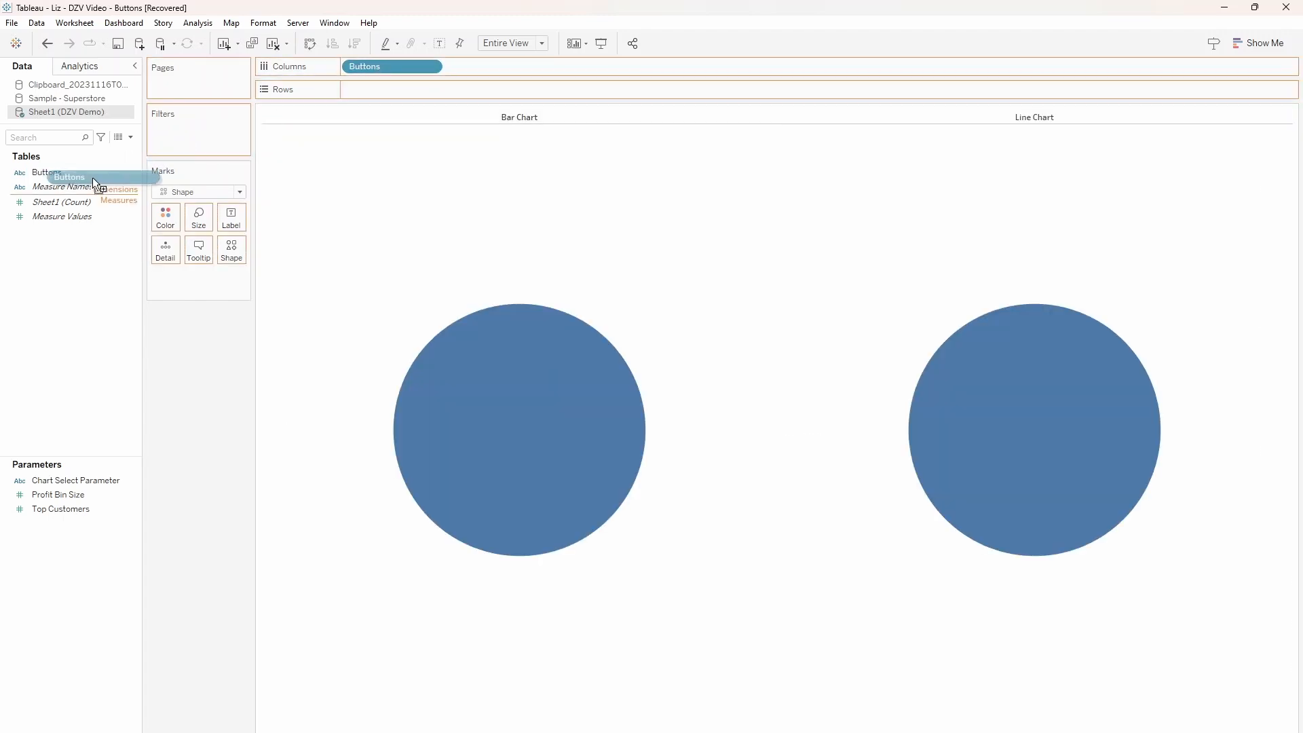
pyautogui.moveTo(67, 175); pyautogui.dragTo(166, 214)
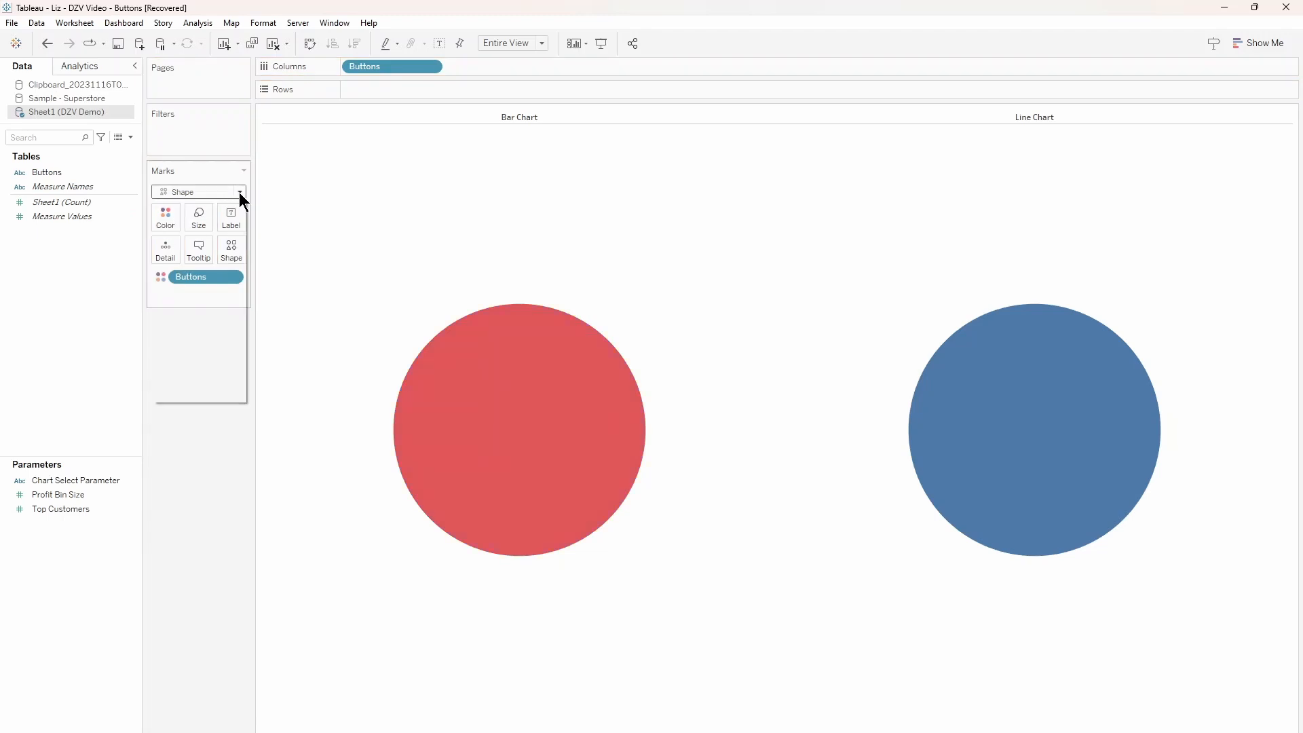
pyautogui.click(240, 191)
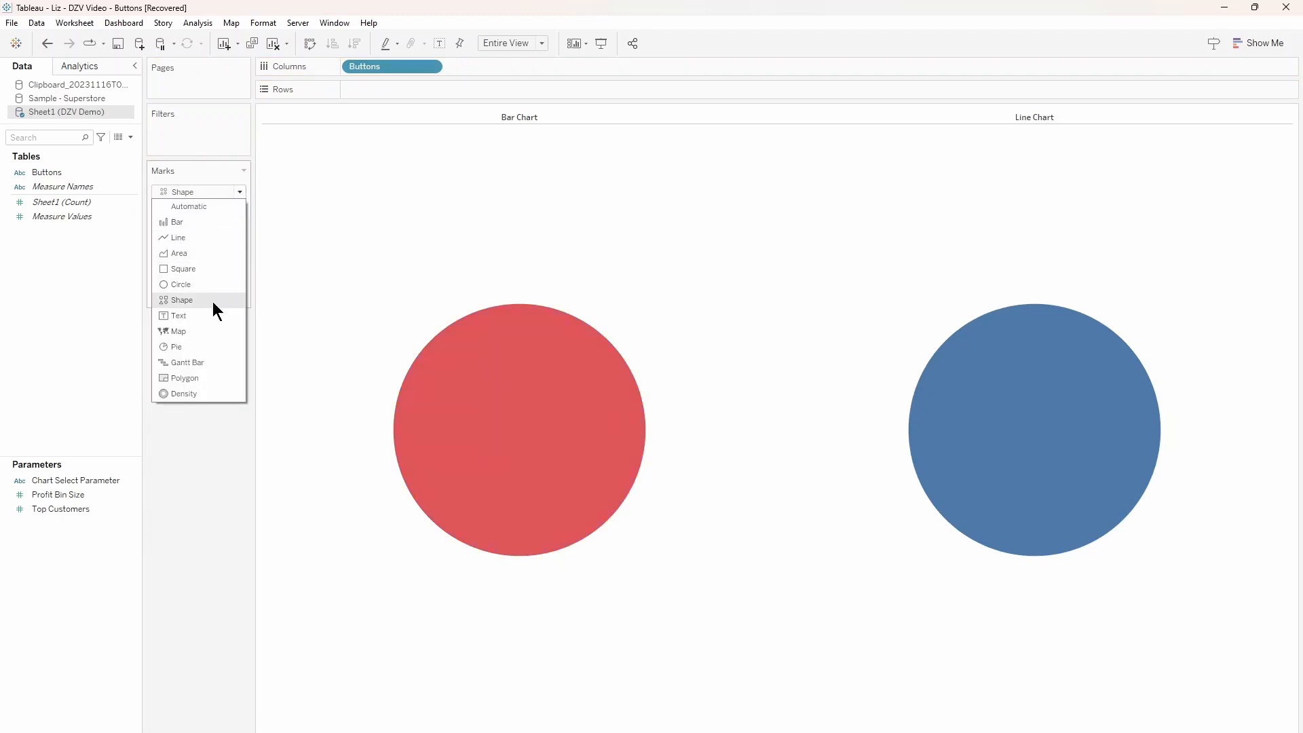
pyautogui.click(181, 300)
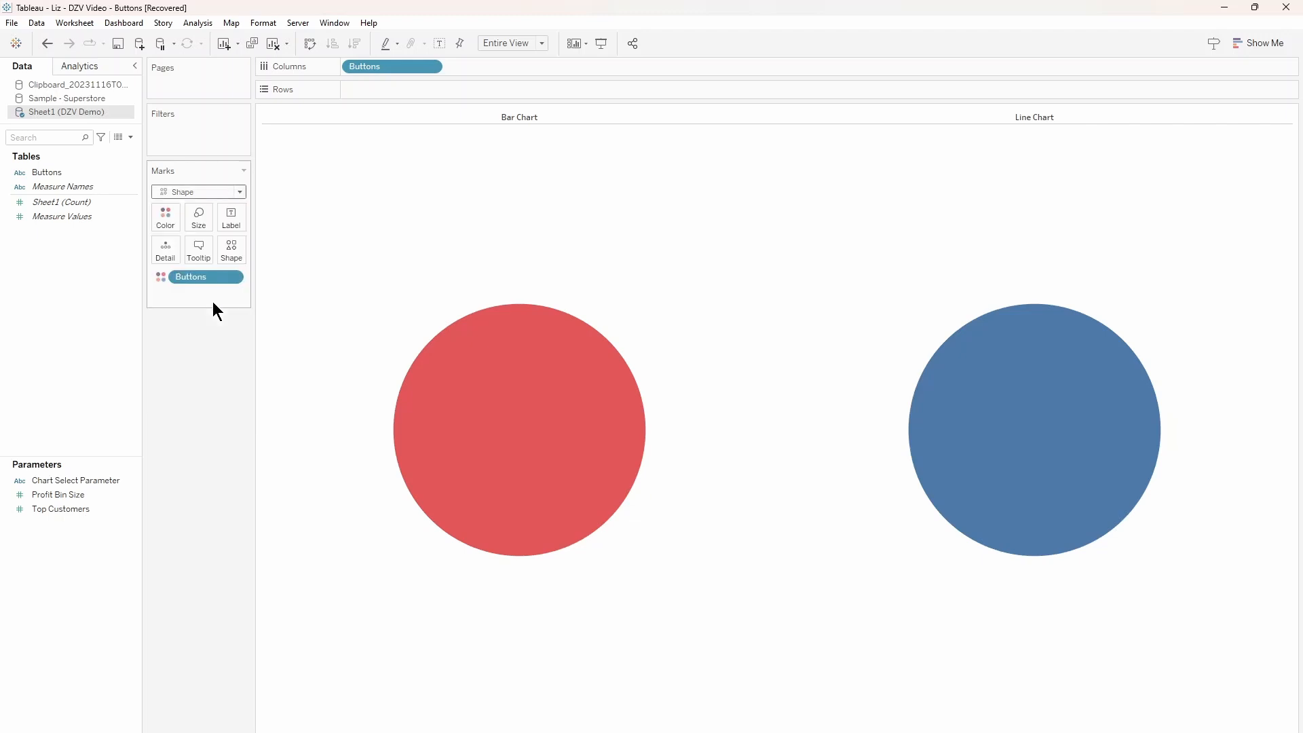
pyautogui.moveTo(211, 480)
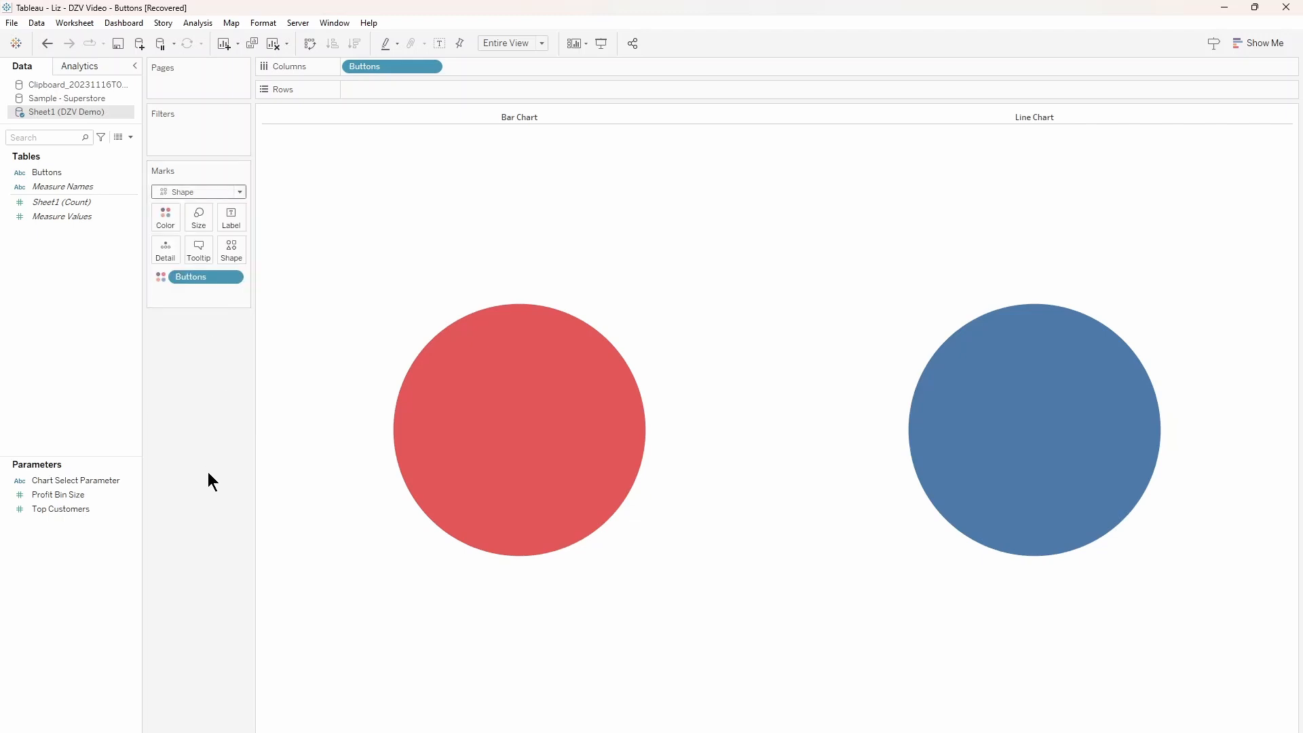
pyautogui.moveTo(173, 664)
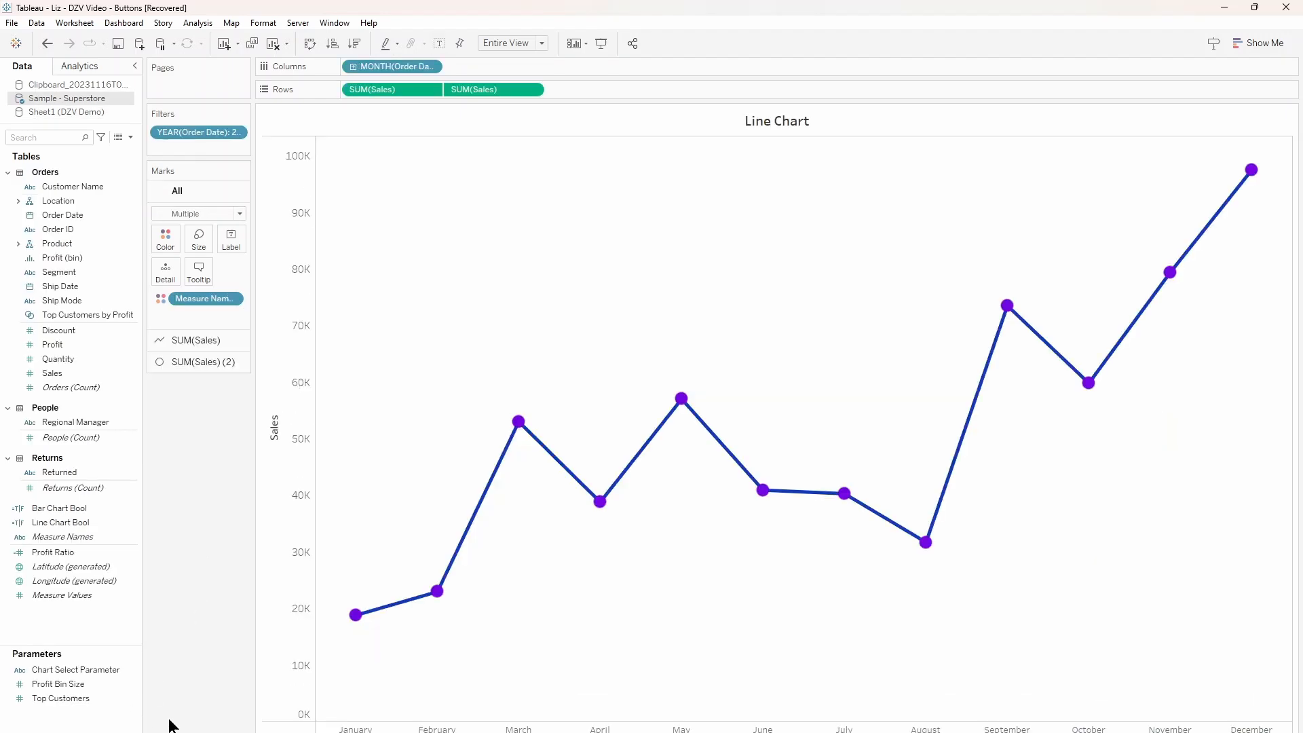
pyautogui.moveTo(175, 701)
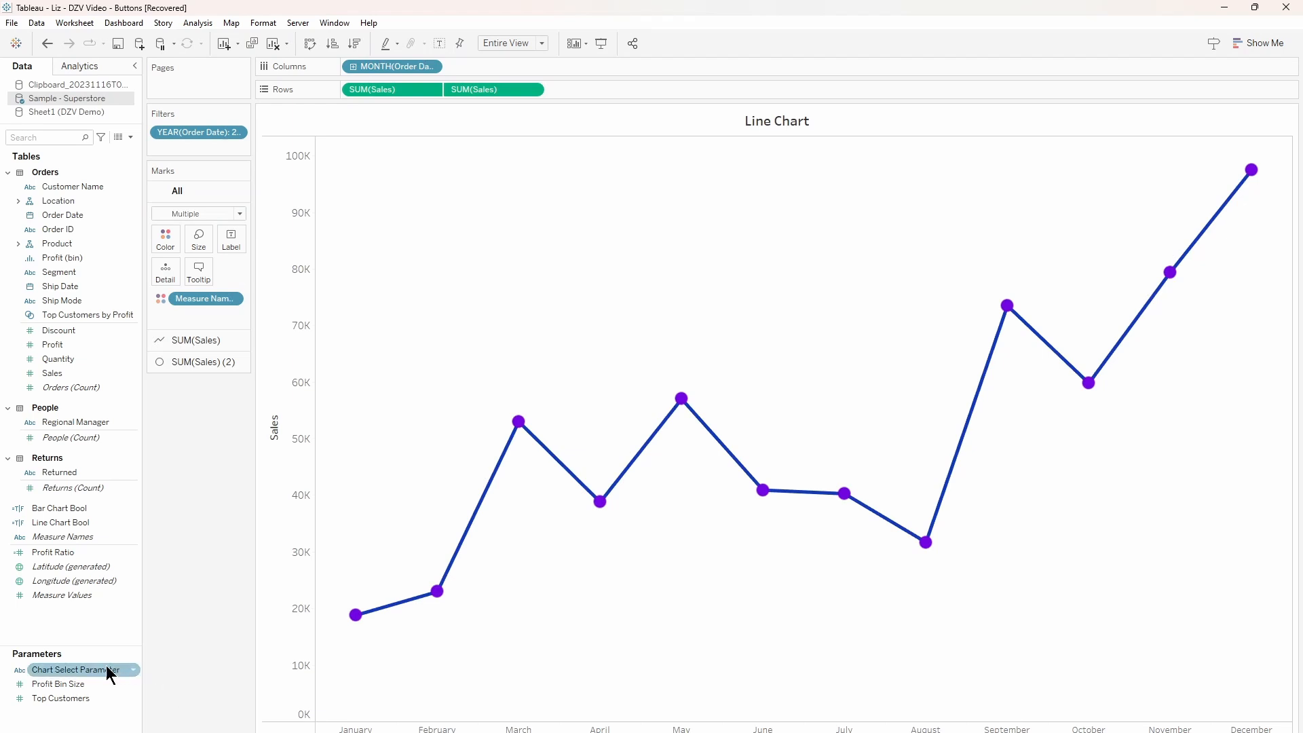
# - Review Chart Select Parameter as a String list of Bar Chart and Line Chart, then cancel
pyautogui.rightClick(78, 669)
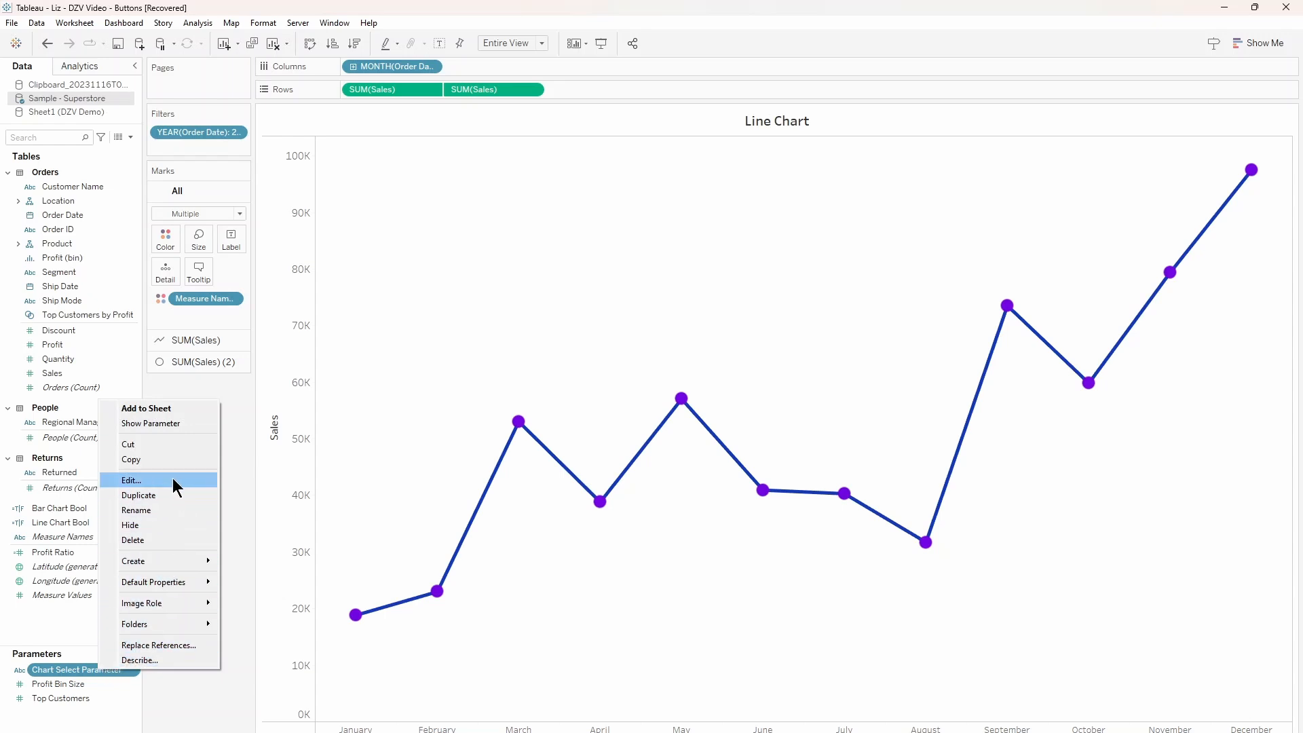
pyautogui.click(131, 479)
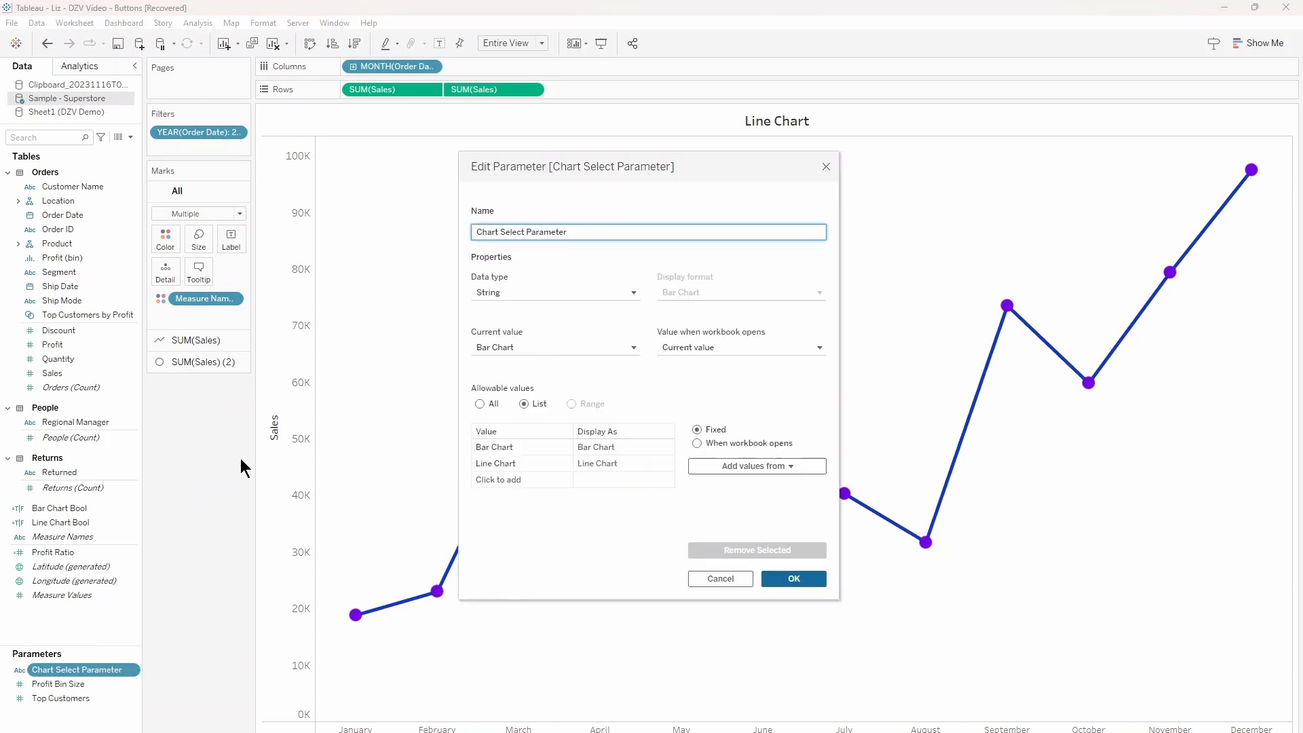
pyautogui.click(554, 292)
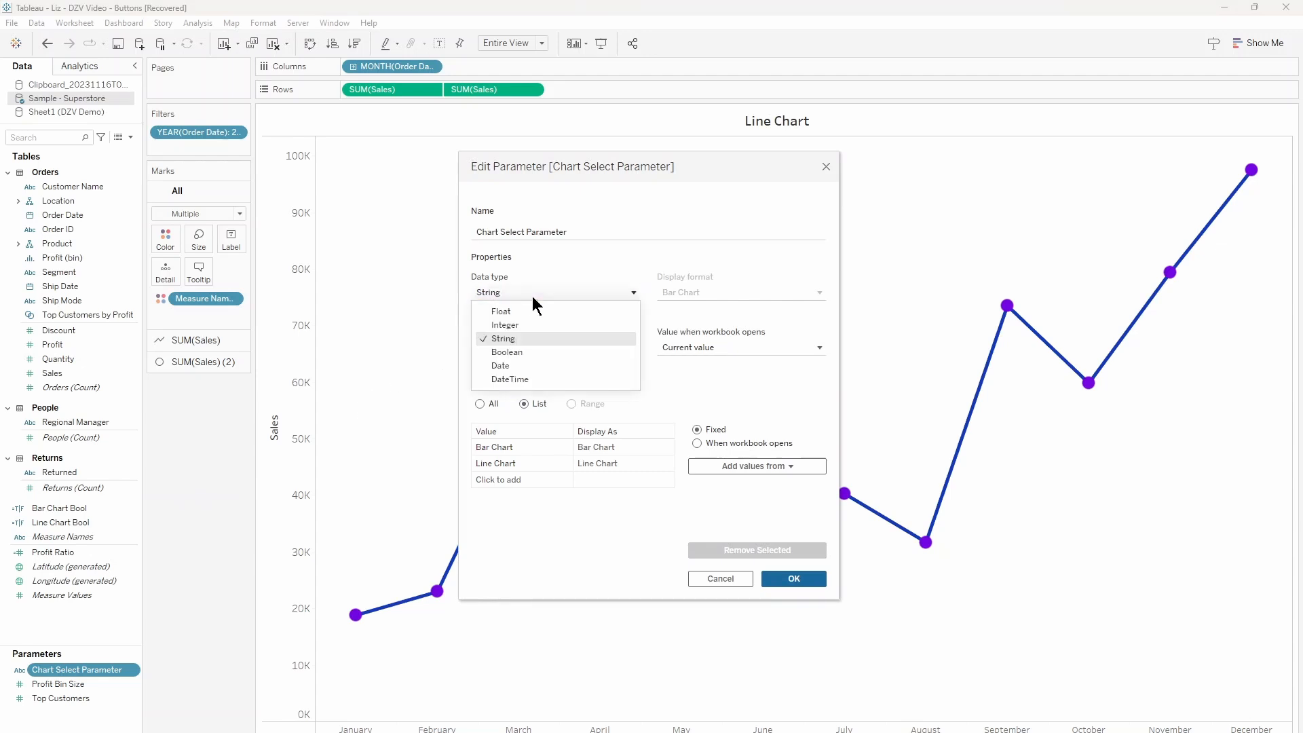
pyautogui.click(502, 338)
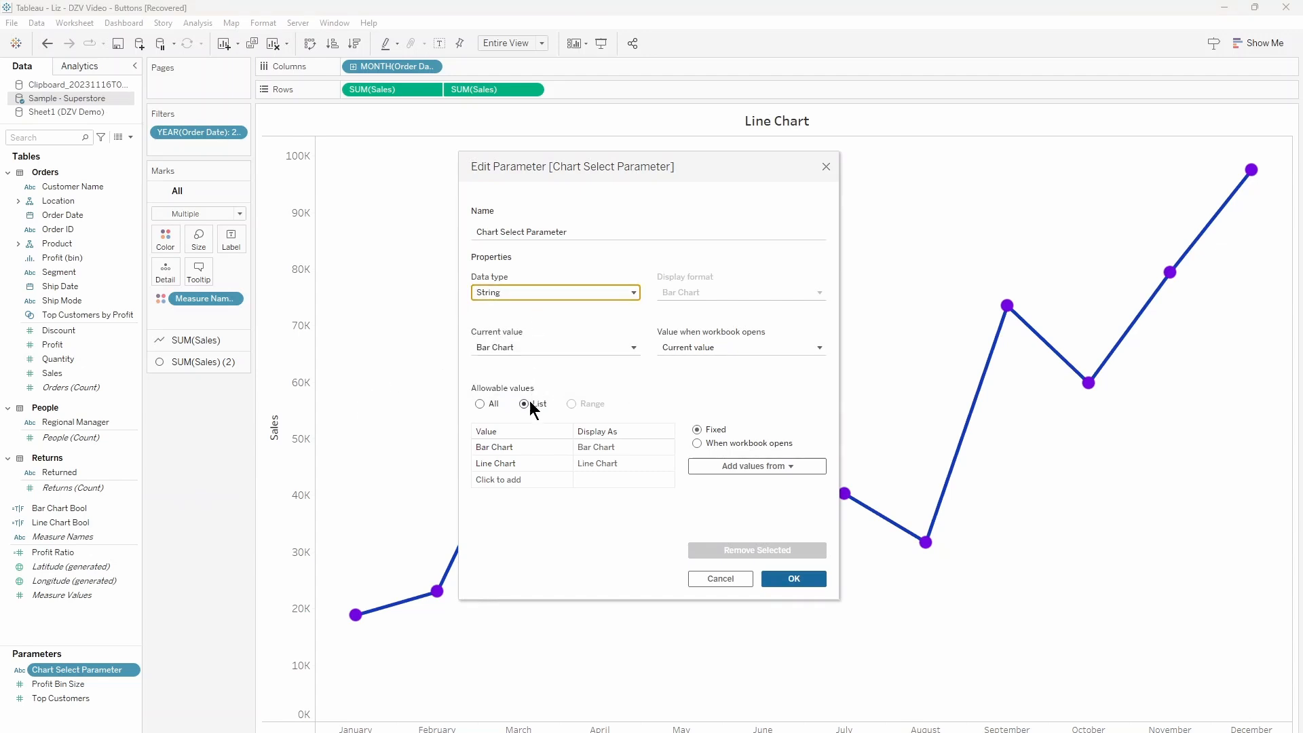
pyautogui.click(495, 463)
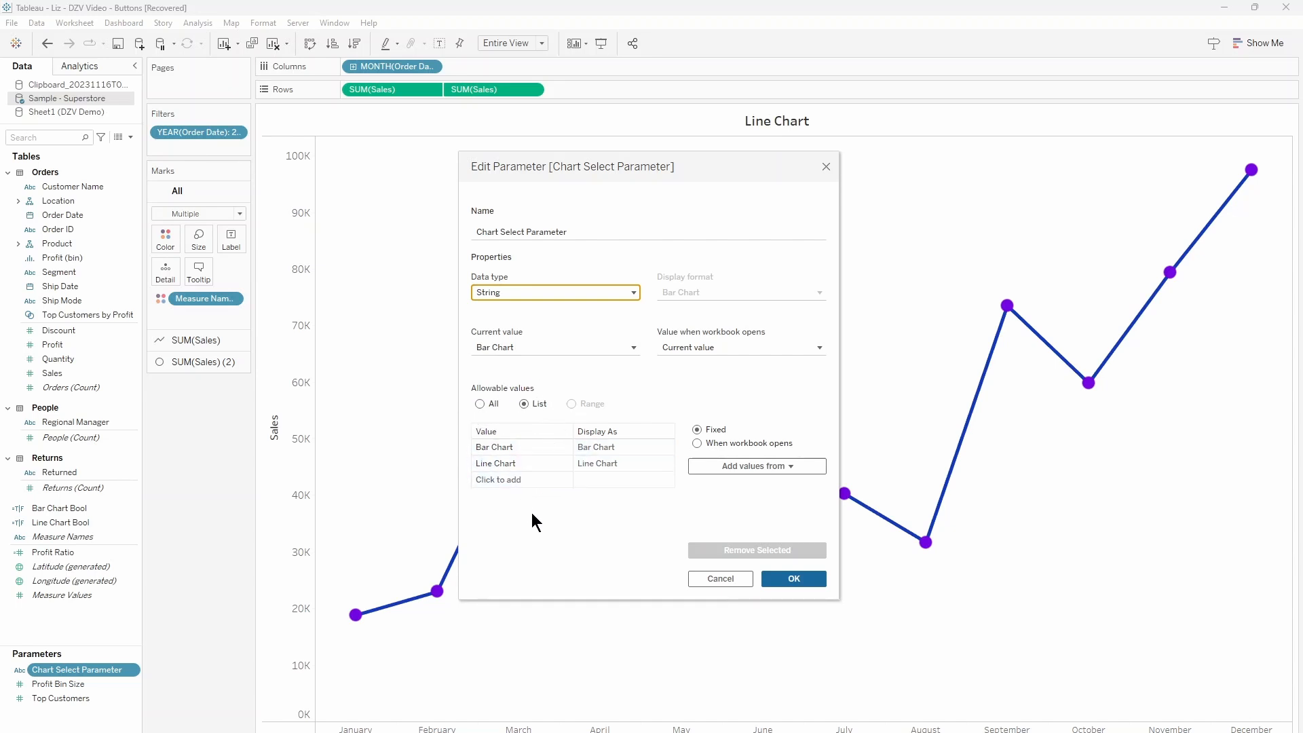
pyautogui.click(791, 578)
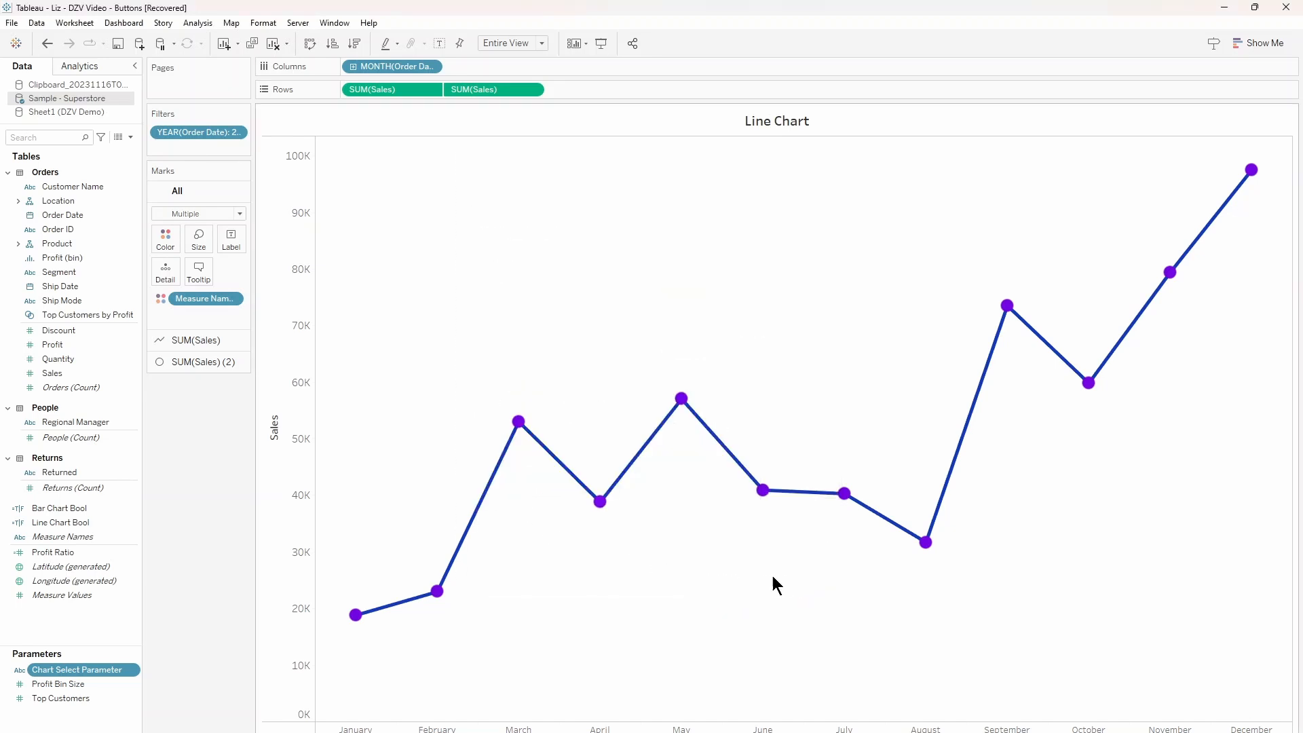
pyautogui.moveTo(486, 561)
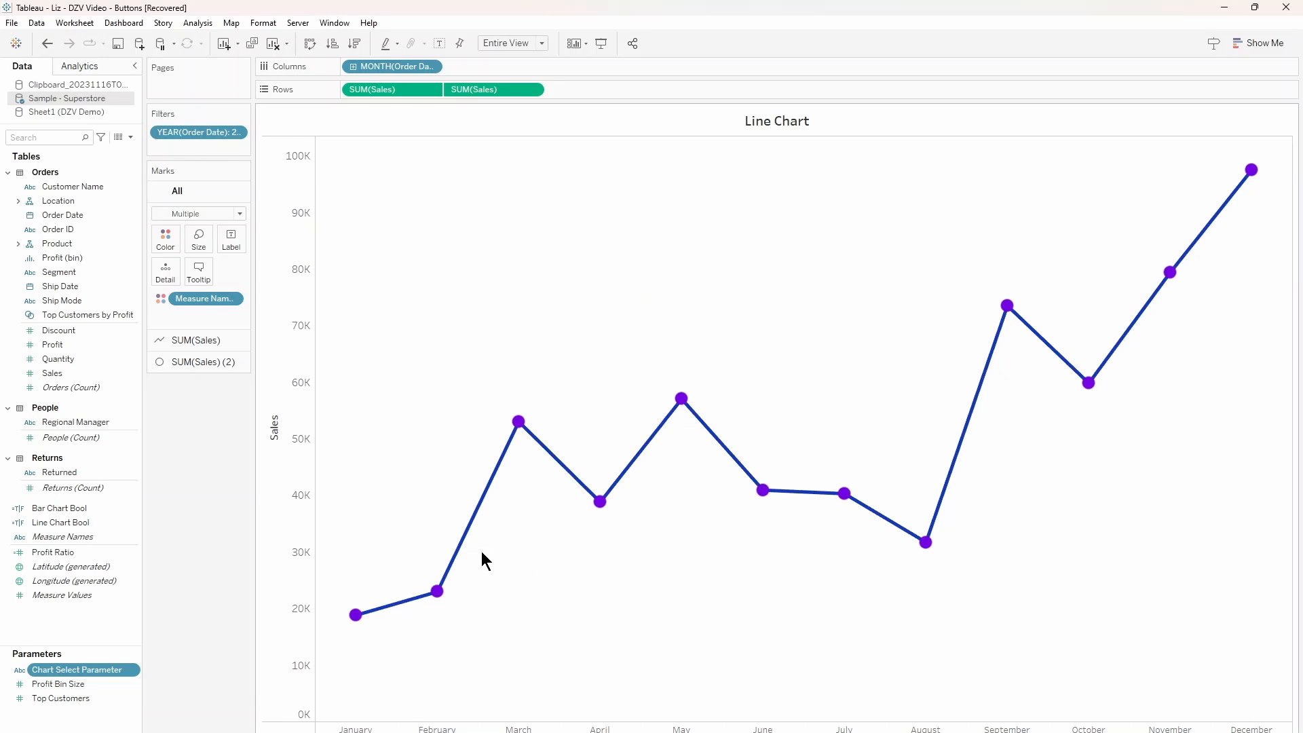
pyautogui.moveTo(213, 543)
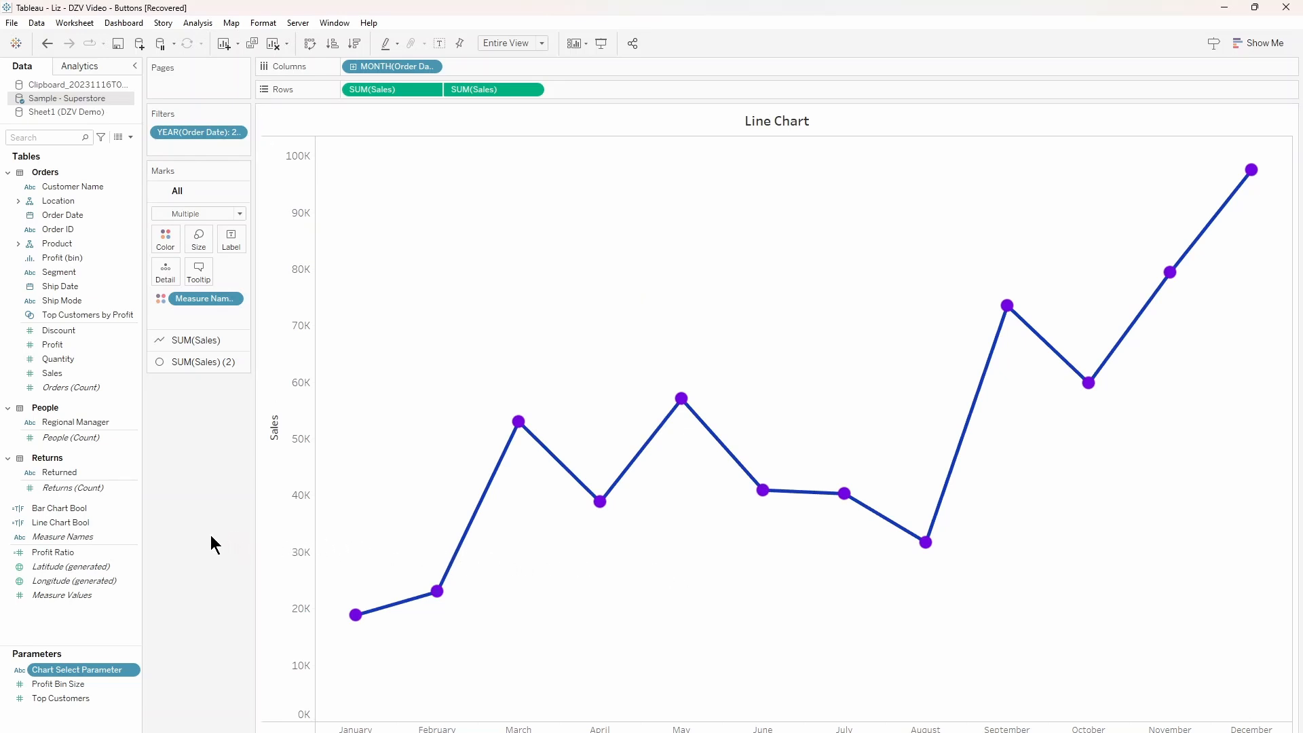
# - Review the Line Chart Bool calculation: IF Chart Select Parameter = 'Line Chart' THEN TRUE ELSE FALSE END
pyautogui.rightClick(61, 522)
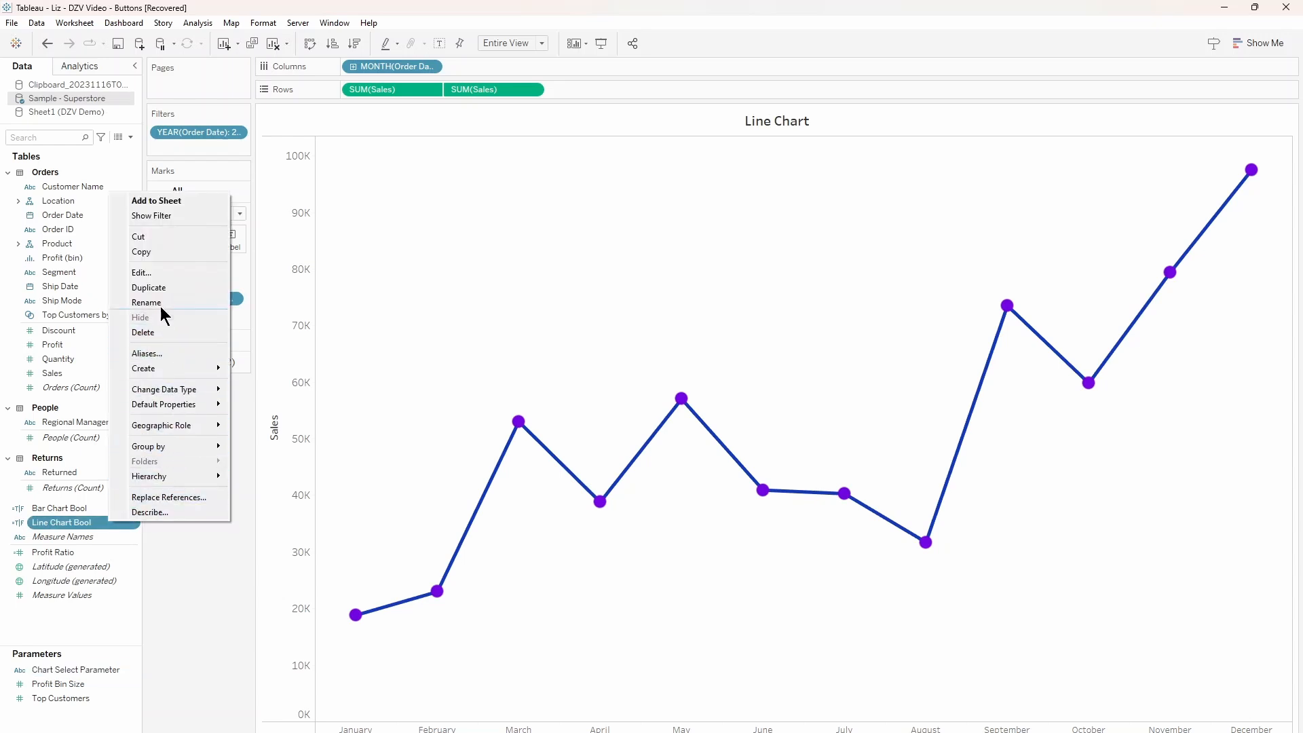
pyautogui.click(140, 273)
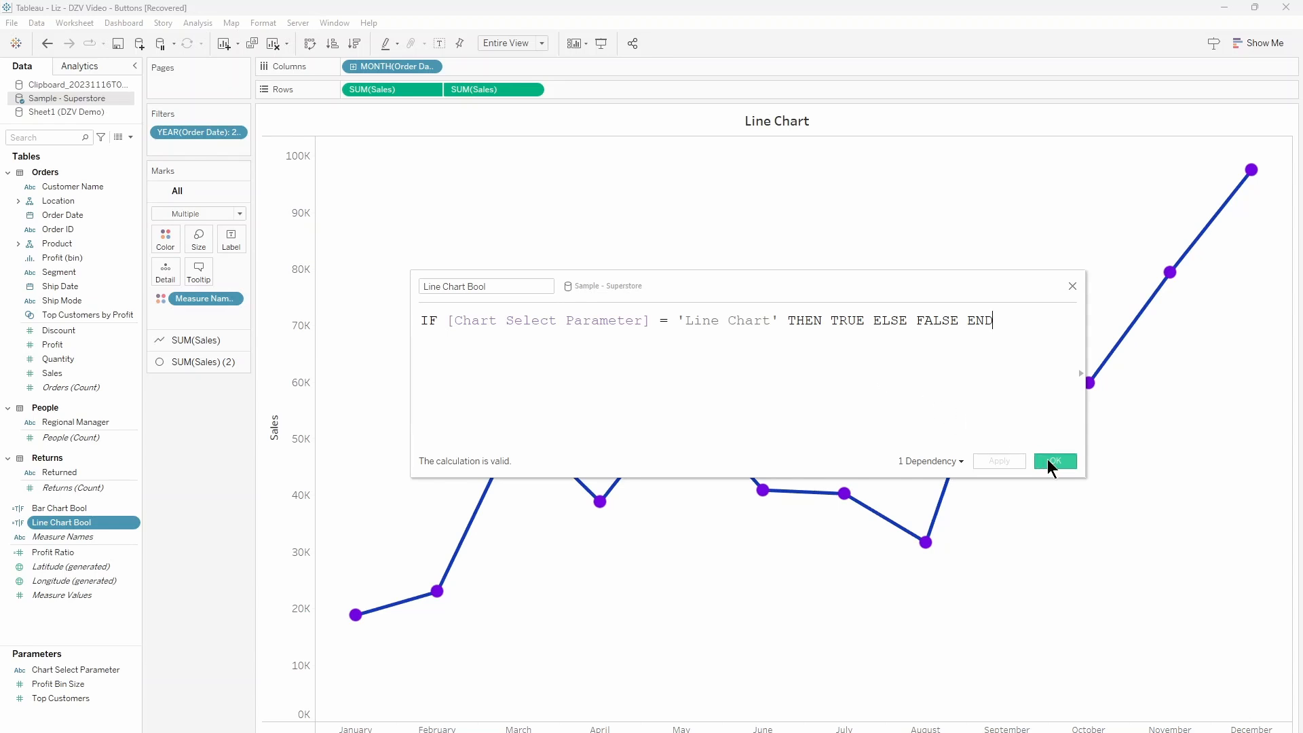
pyautogui.click(1055, 460)
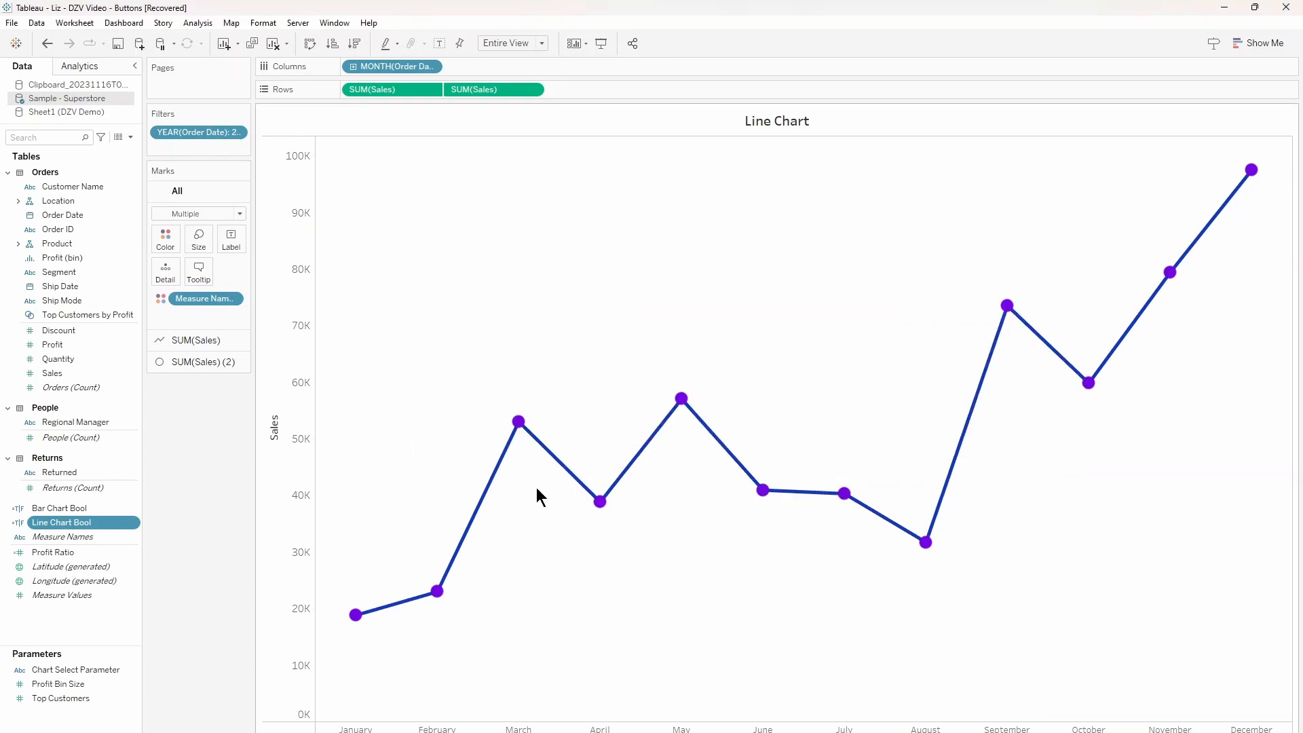
pyautogui.click(79, 521)
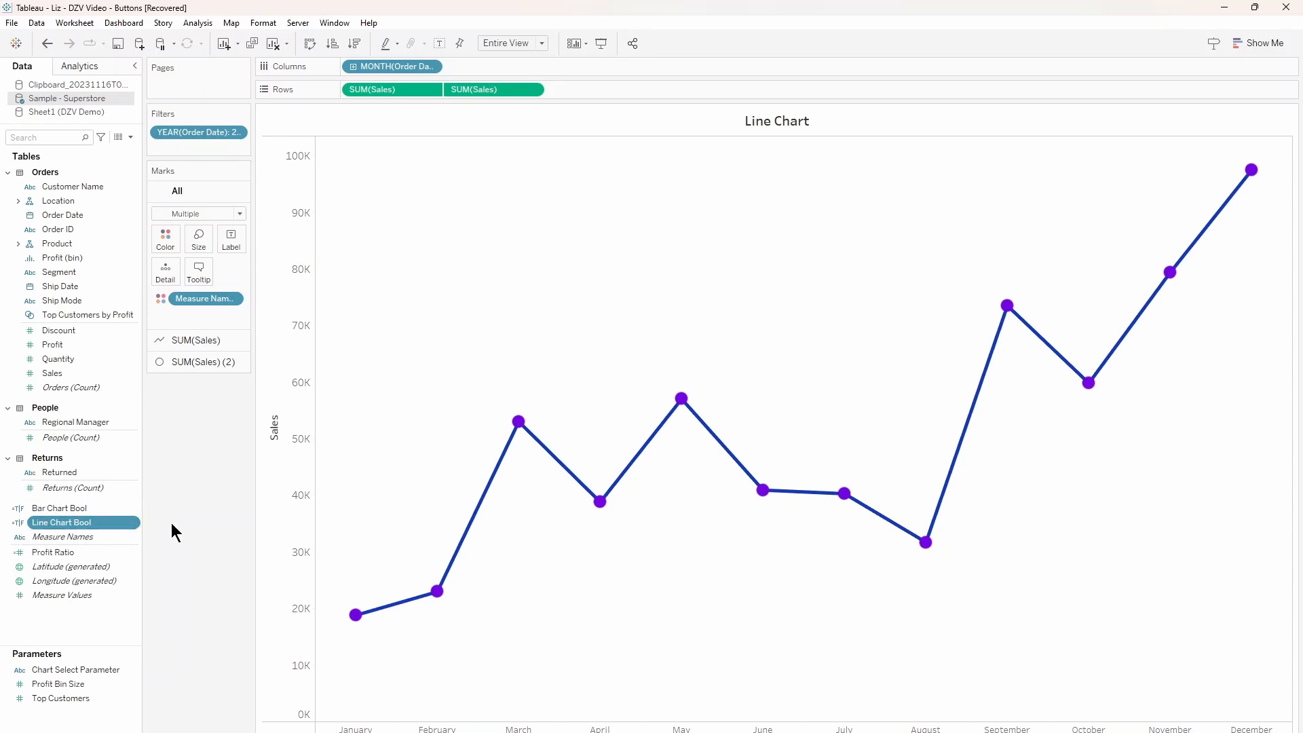
pyautogui.moveTo(185, 561)
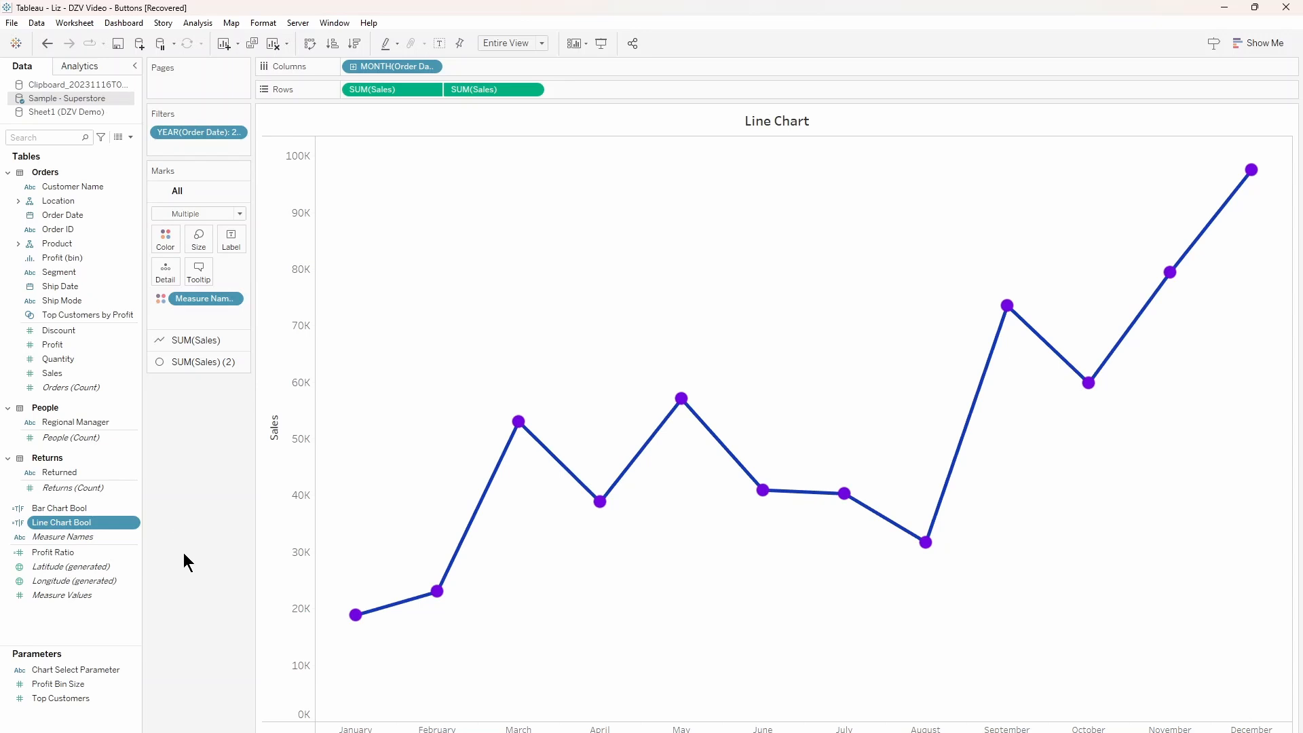
pyautogui.moveTo(367, 694)
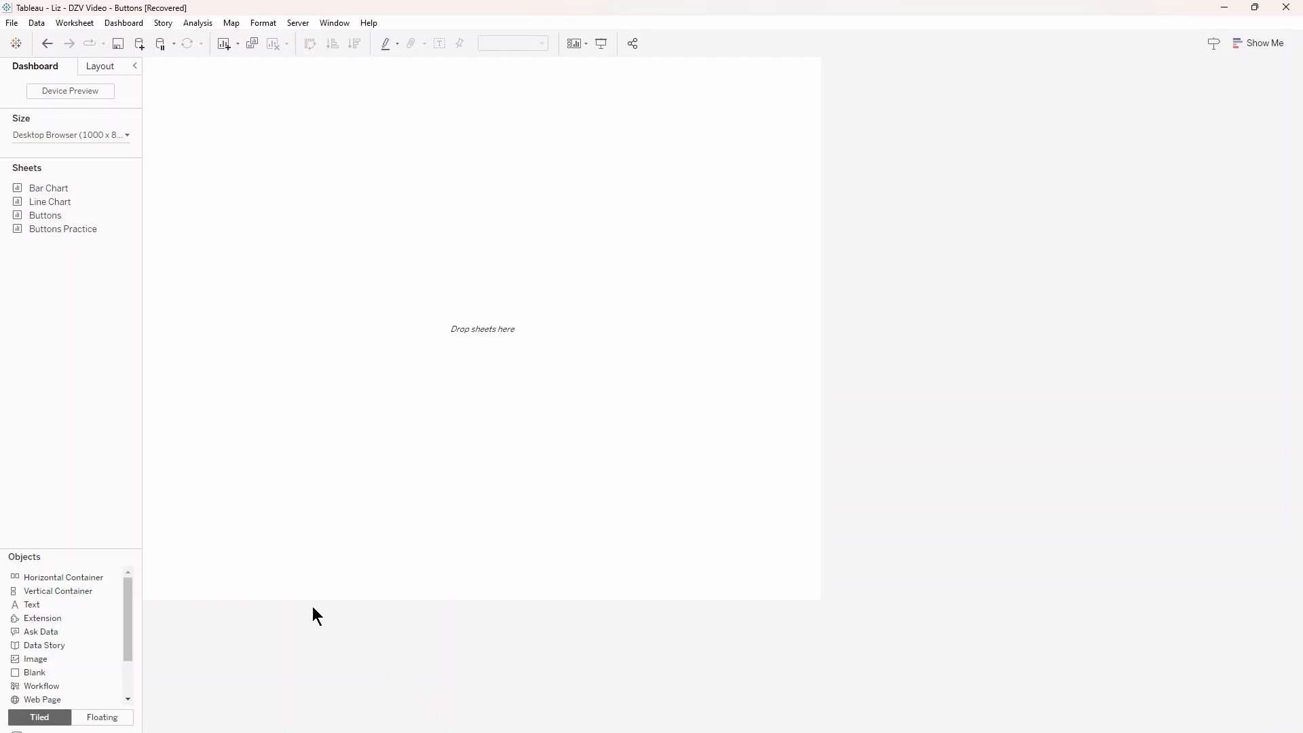
pyautogui.moveTo(257, 607)
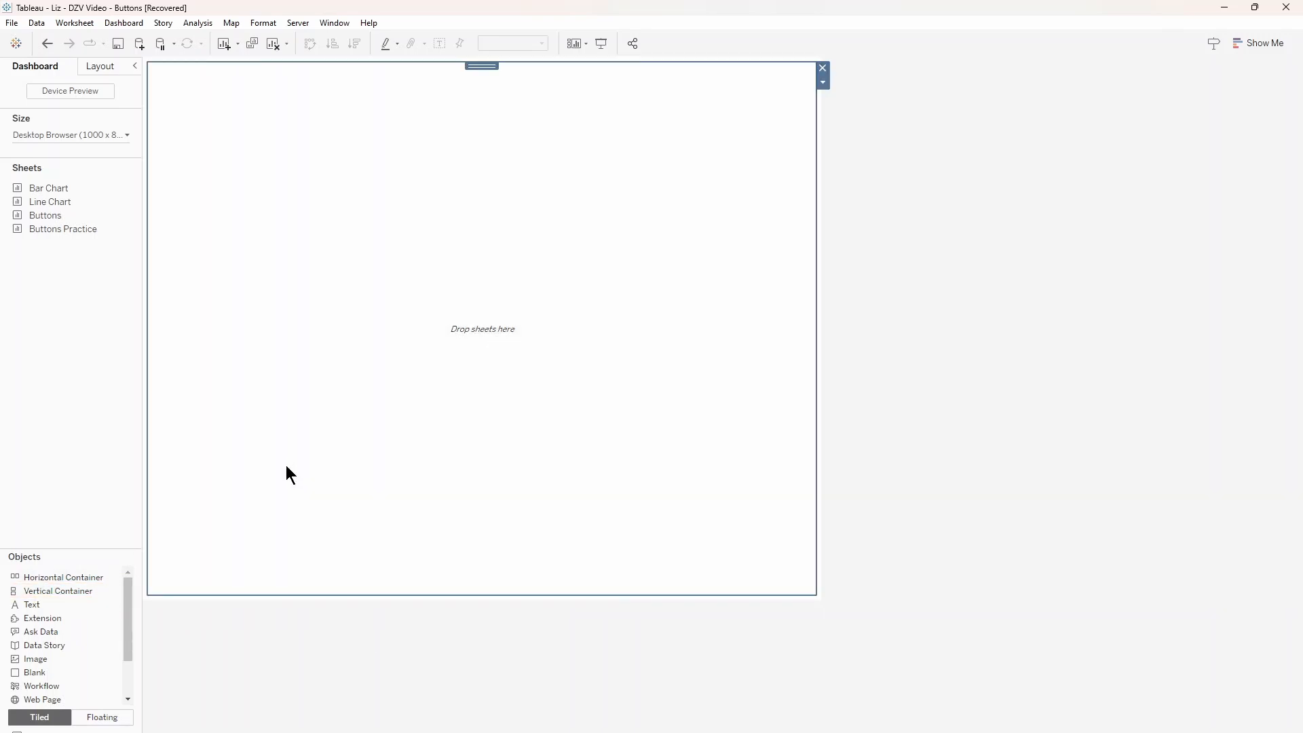
pyautogui.moveTo(70, 254)
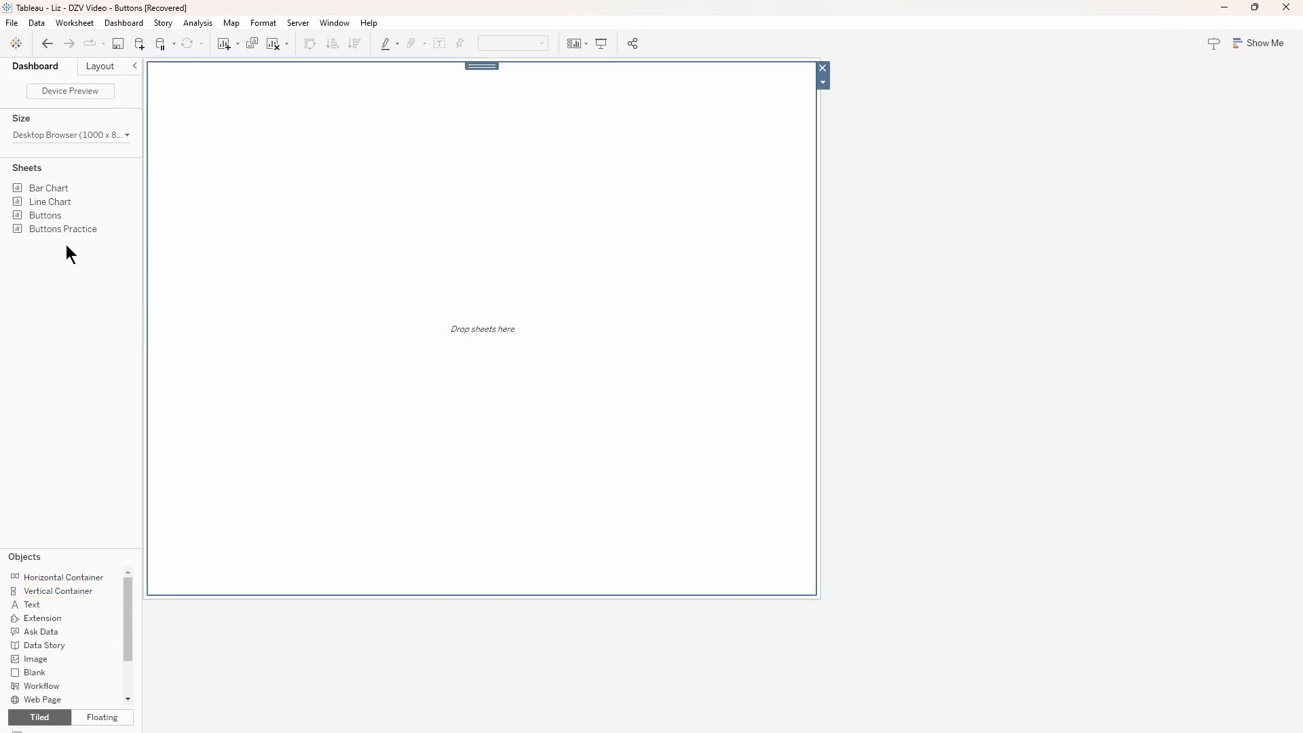
# - Place Buttons Practice across the top with Bar Chart and Line Chart side by side below
pyautogui.click(63, 230)
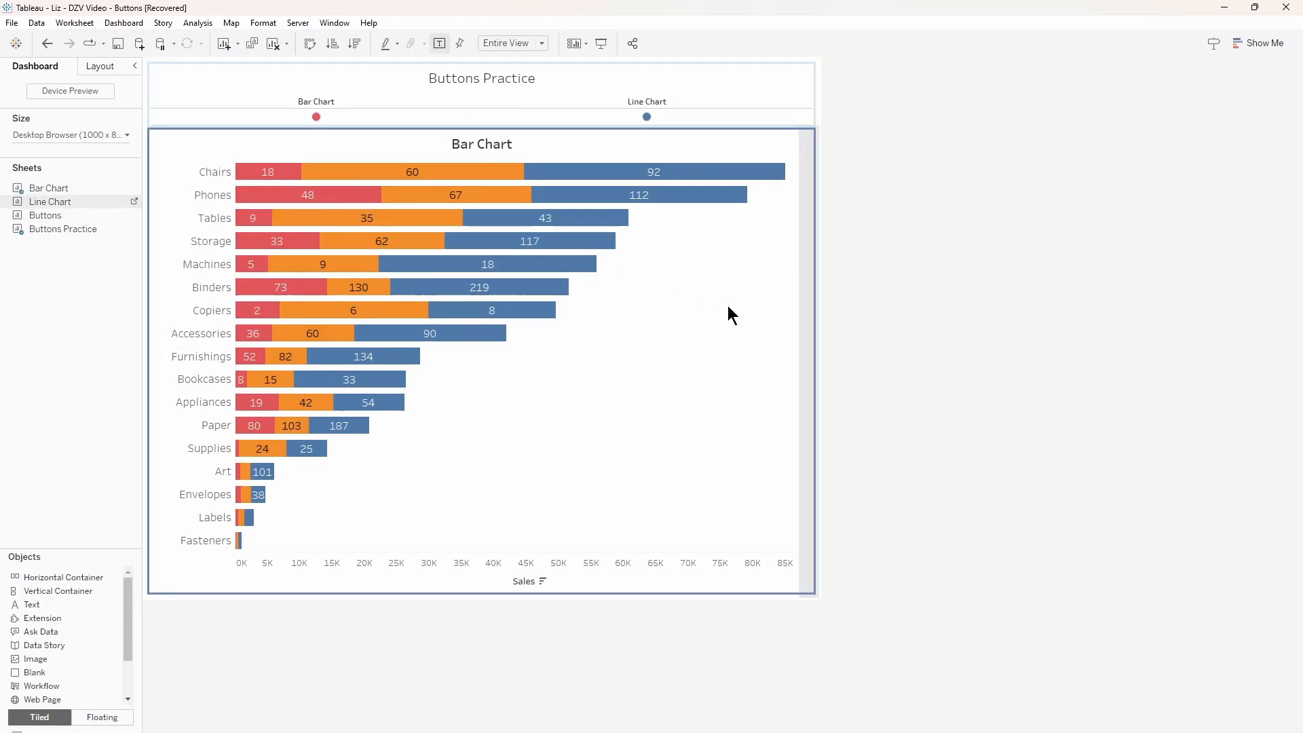
pyautogui.click(646, 117)
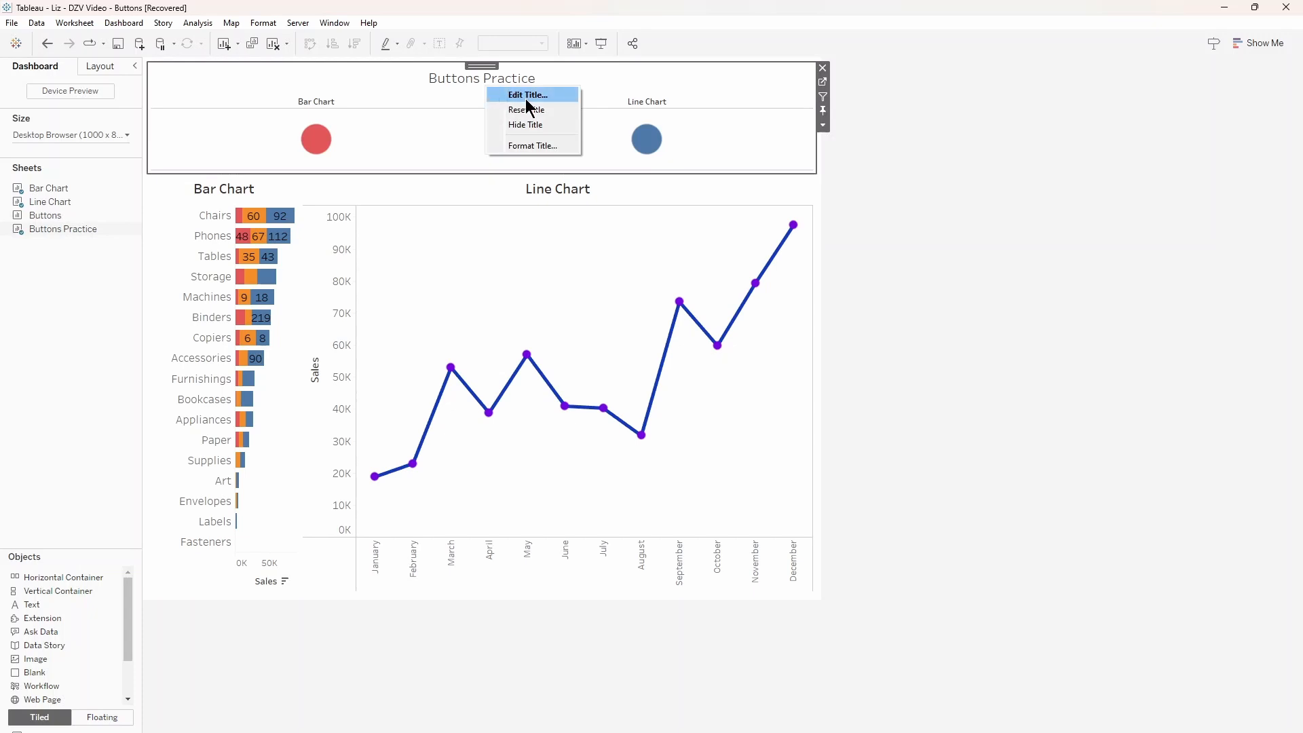
# - Hide the Buttons Practice sheet title so only the red and blue circles remain
pyautogui.click(526, 125)
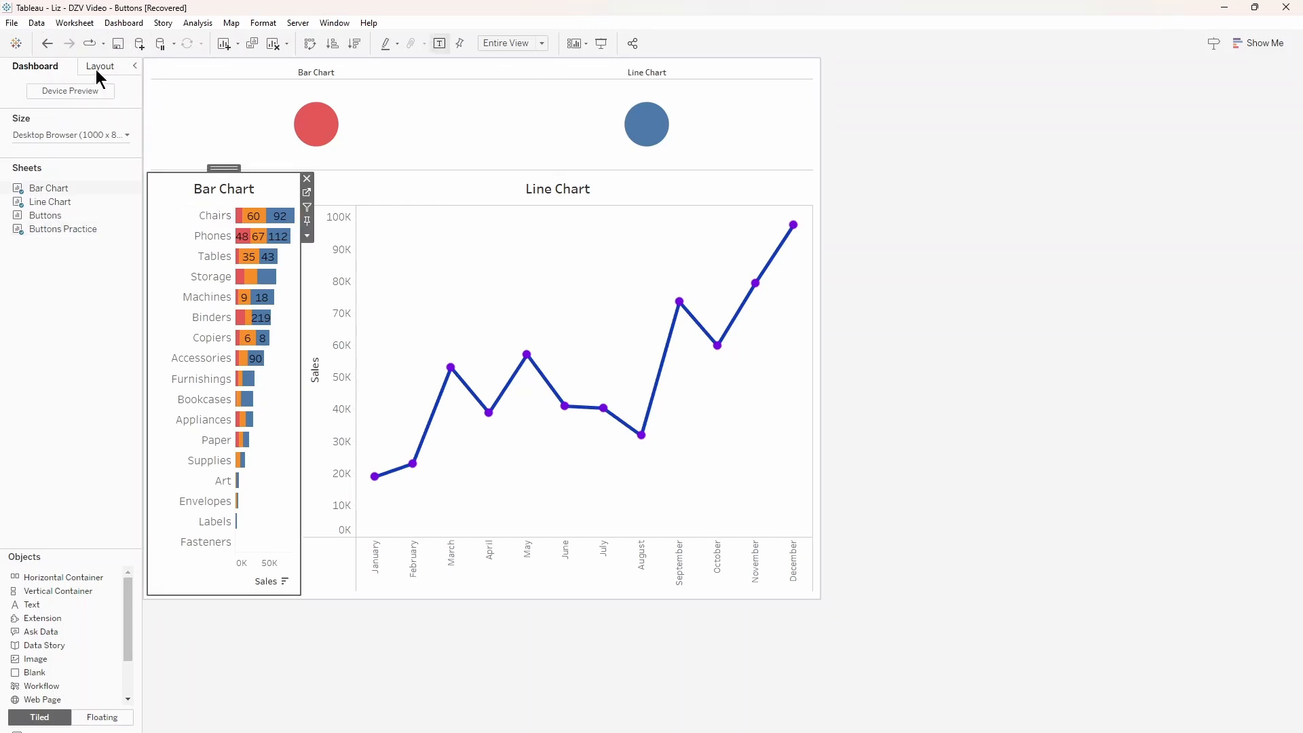
# - Control the Bar Chart's visibility with Bar Chart Bool and the Line Chart's with Line Chart Bool
pyautogui.click(99, 65)
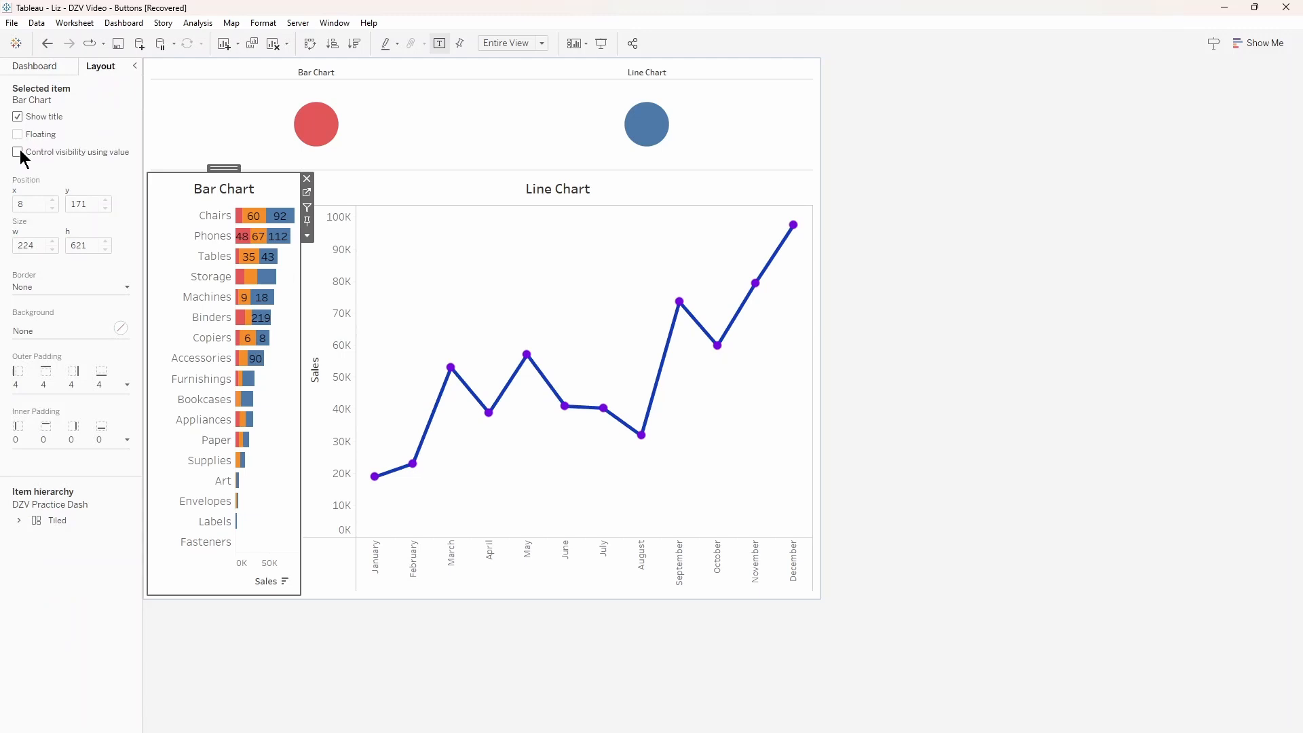
pyautogui.click(17, 152)
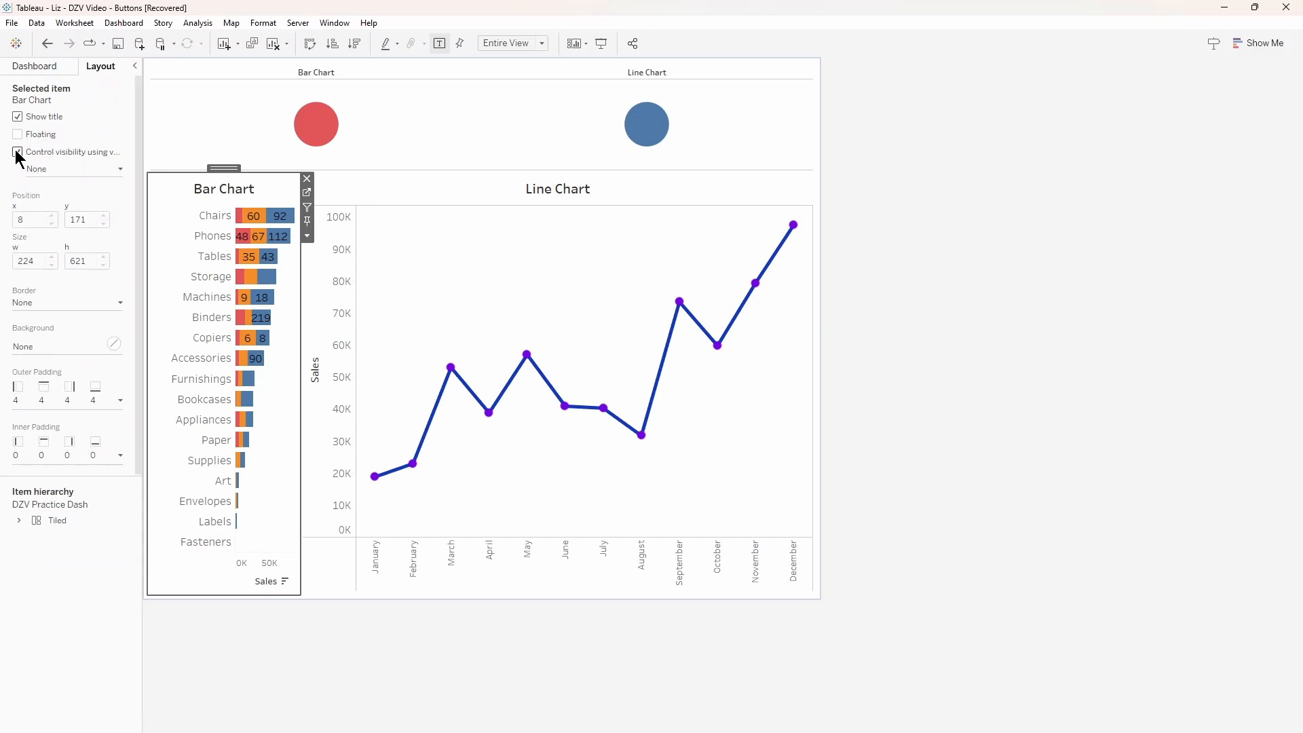
pyautogui.click(67, 168)
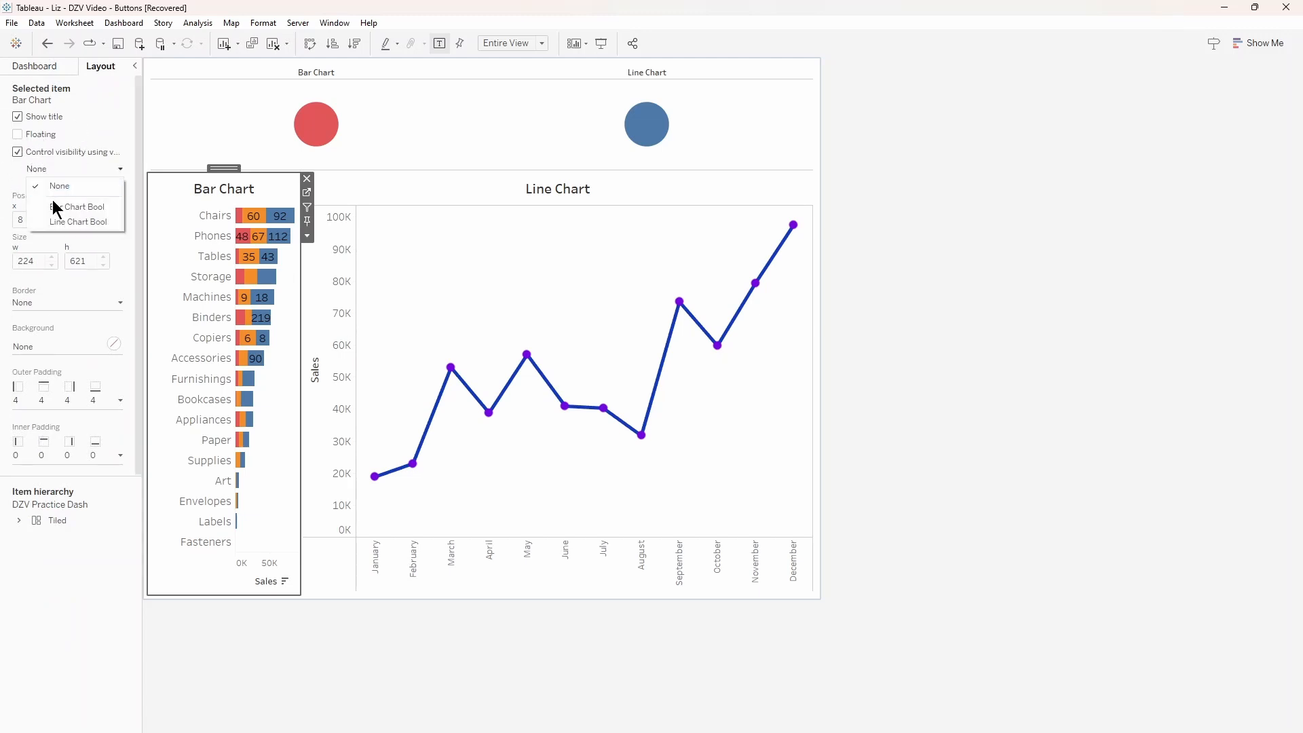
pyautogui.click(83, 206)
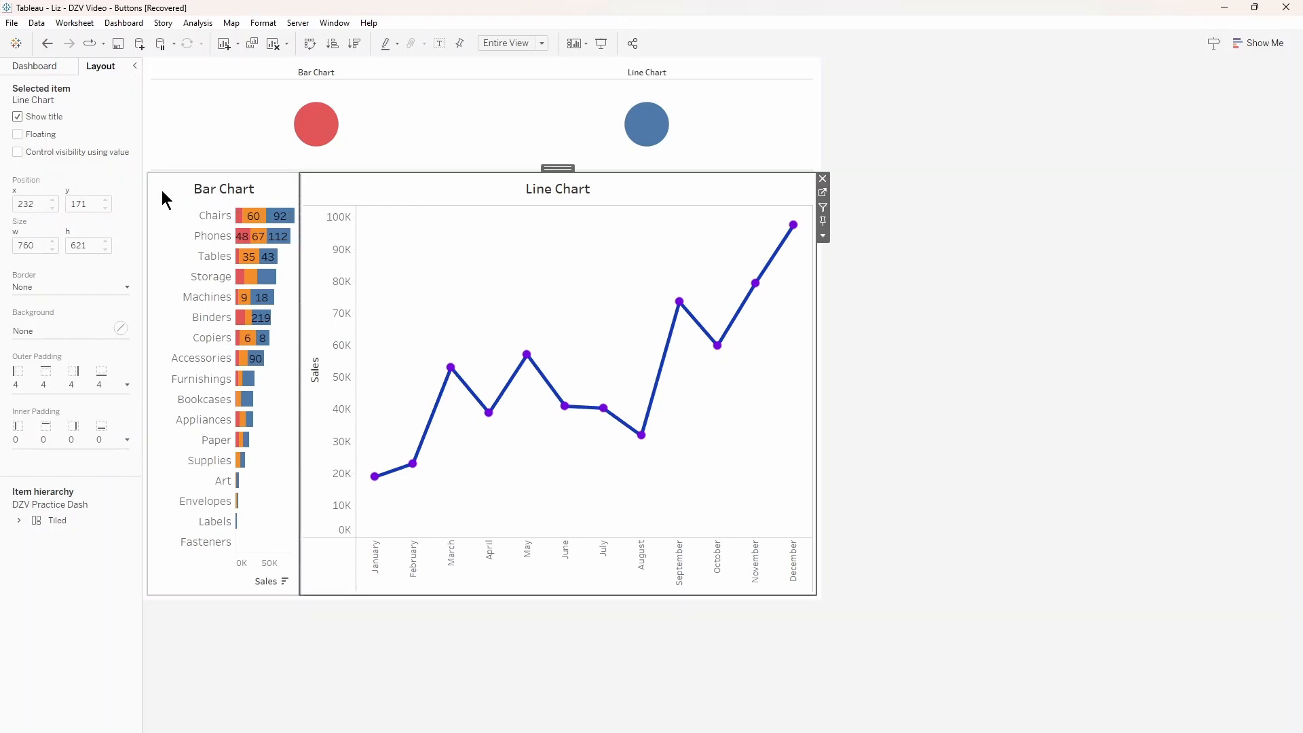
pyautogui.click(18, 152)
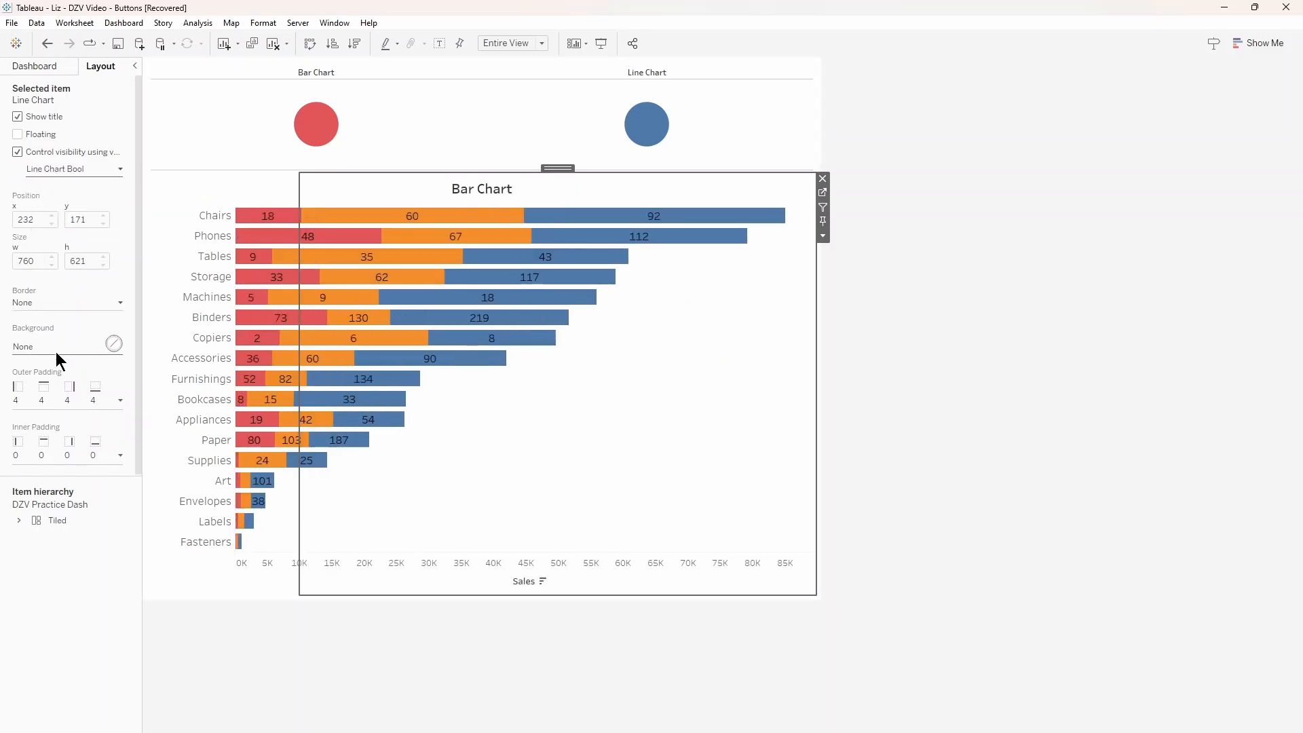
# - Expand the item hierarchy to both charts and select the Buttons Practice sheet's red circle
pyautogui.click(18, 520)
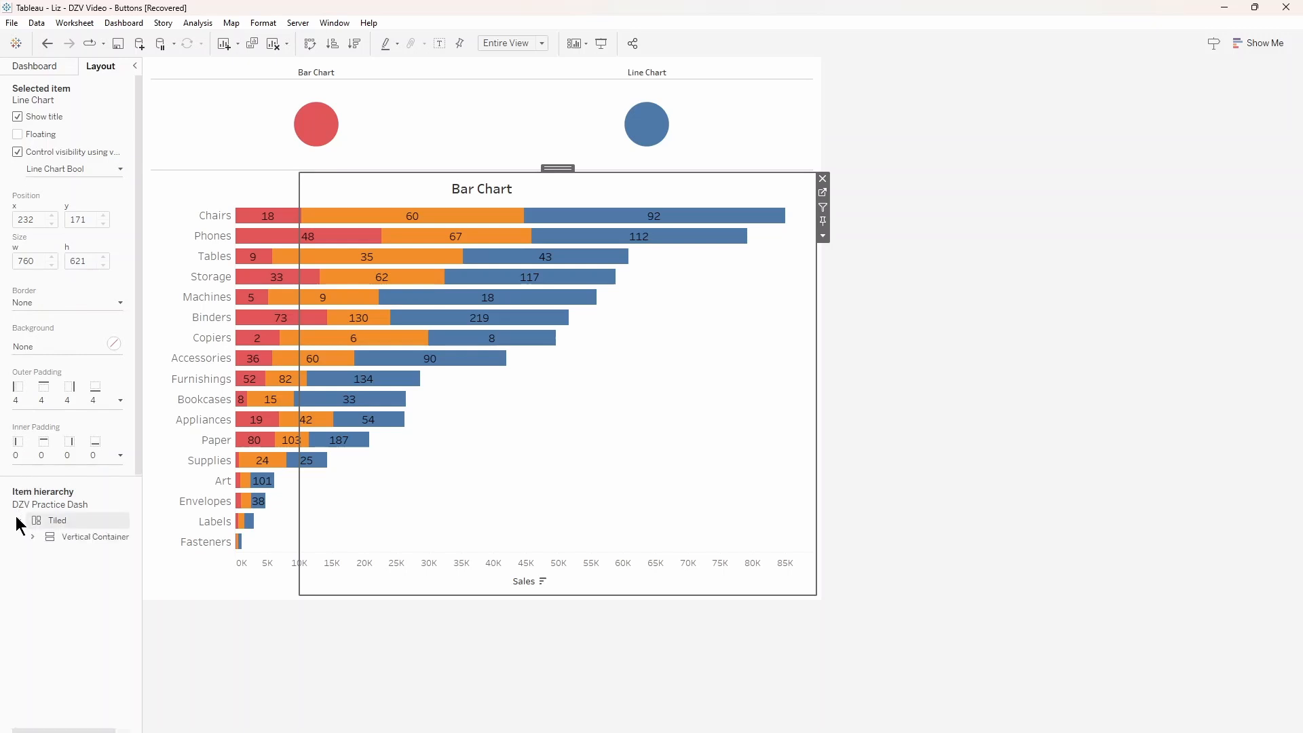
pyautogui.click(33, 538)
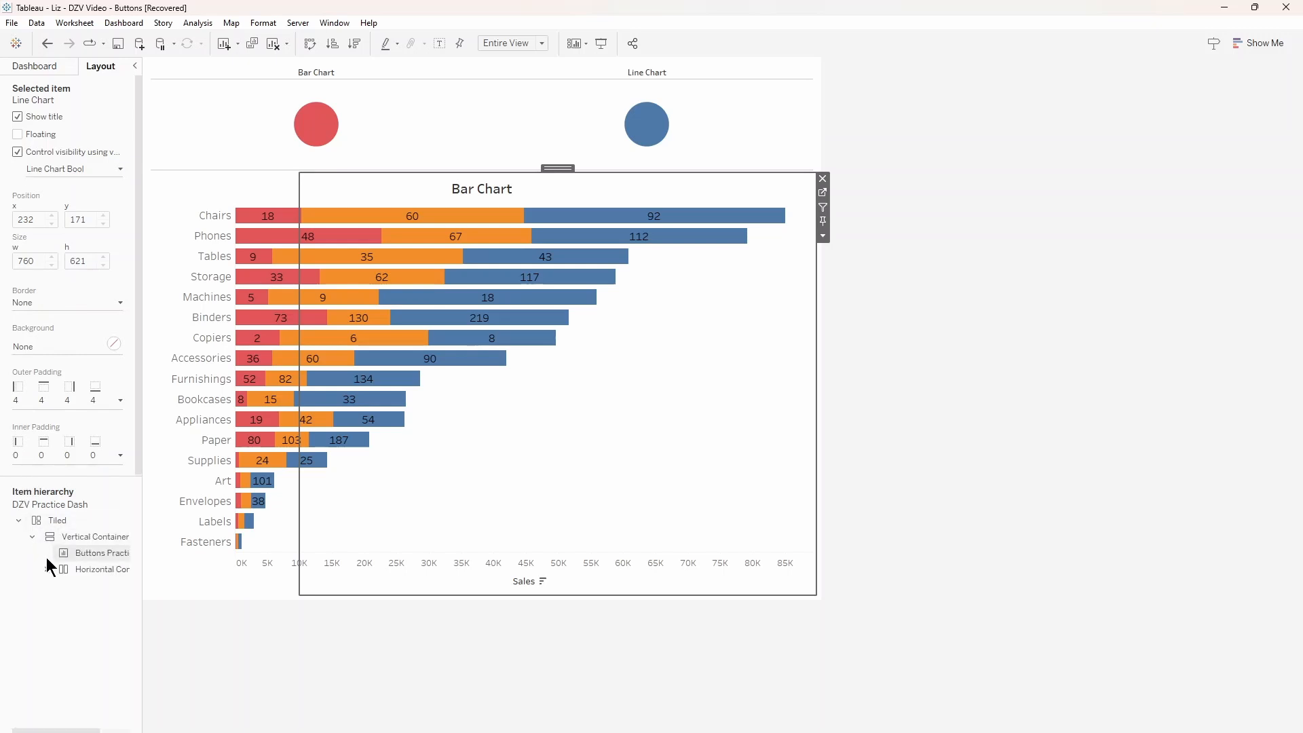
pyautogui.click(47, 569)
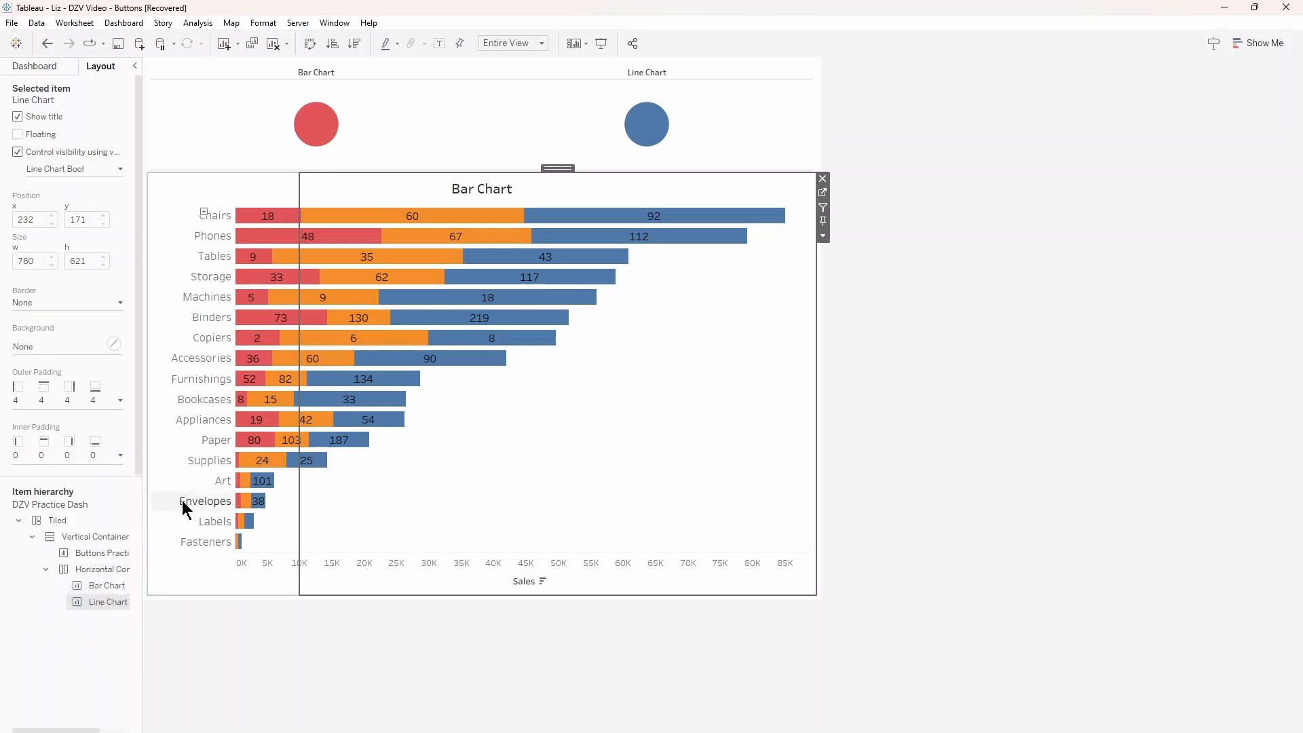
pyautogui.click(317, 123)
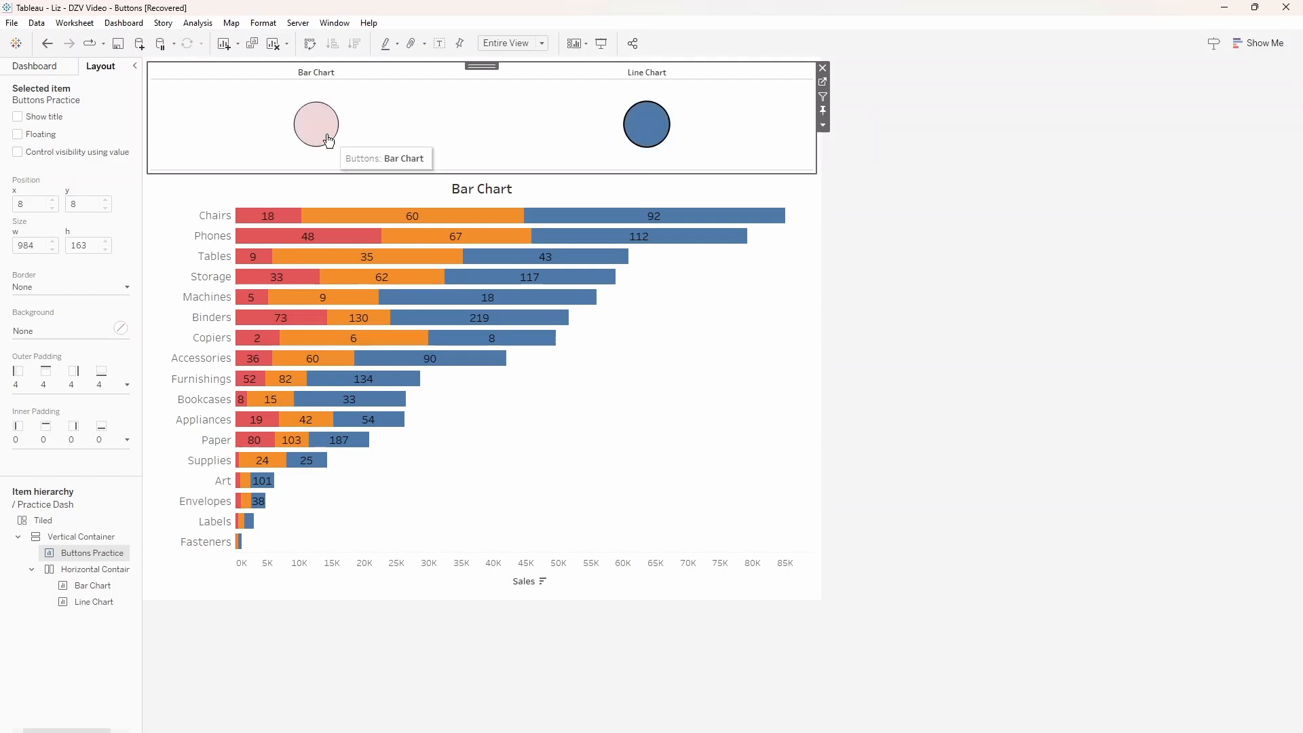
pyautogui.click(315, 124)
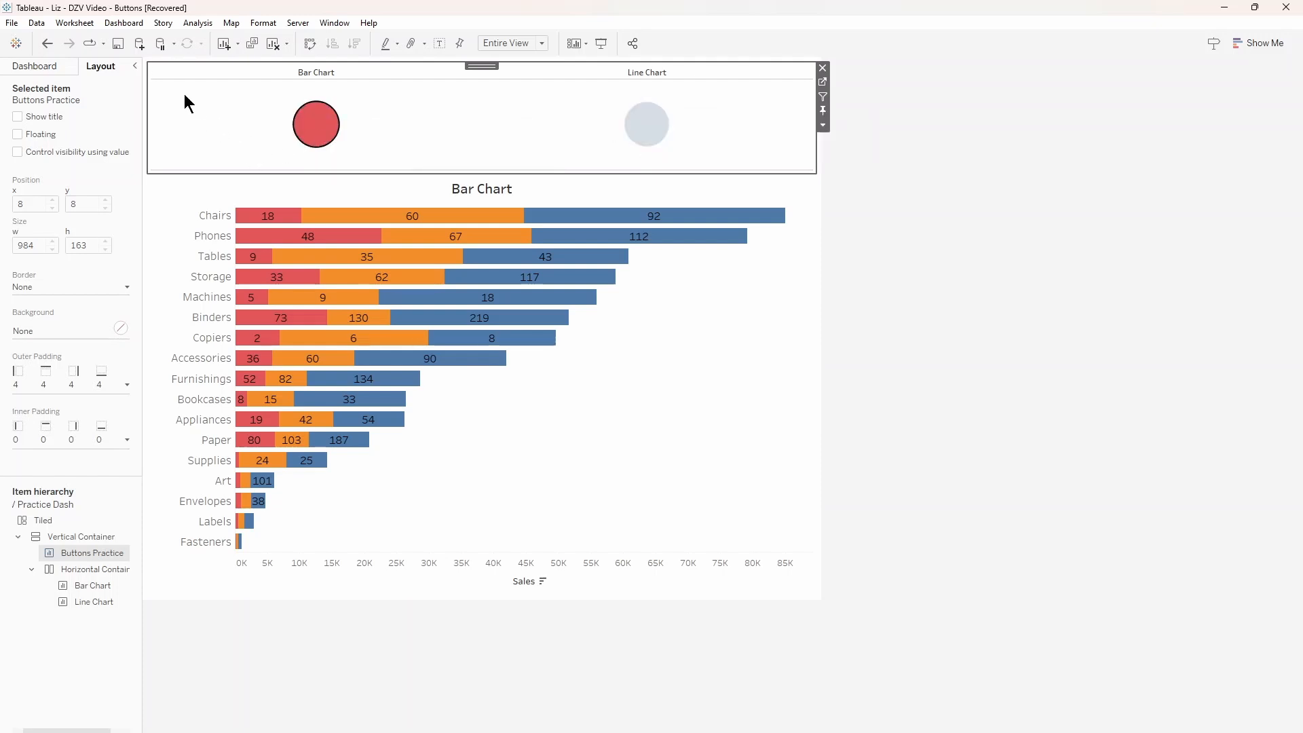
pyautogui.click(123, 23)
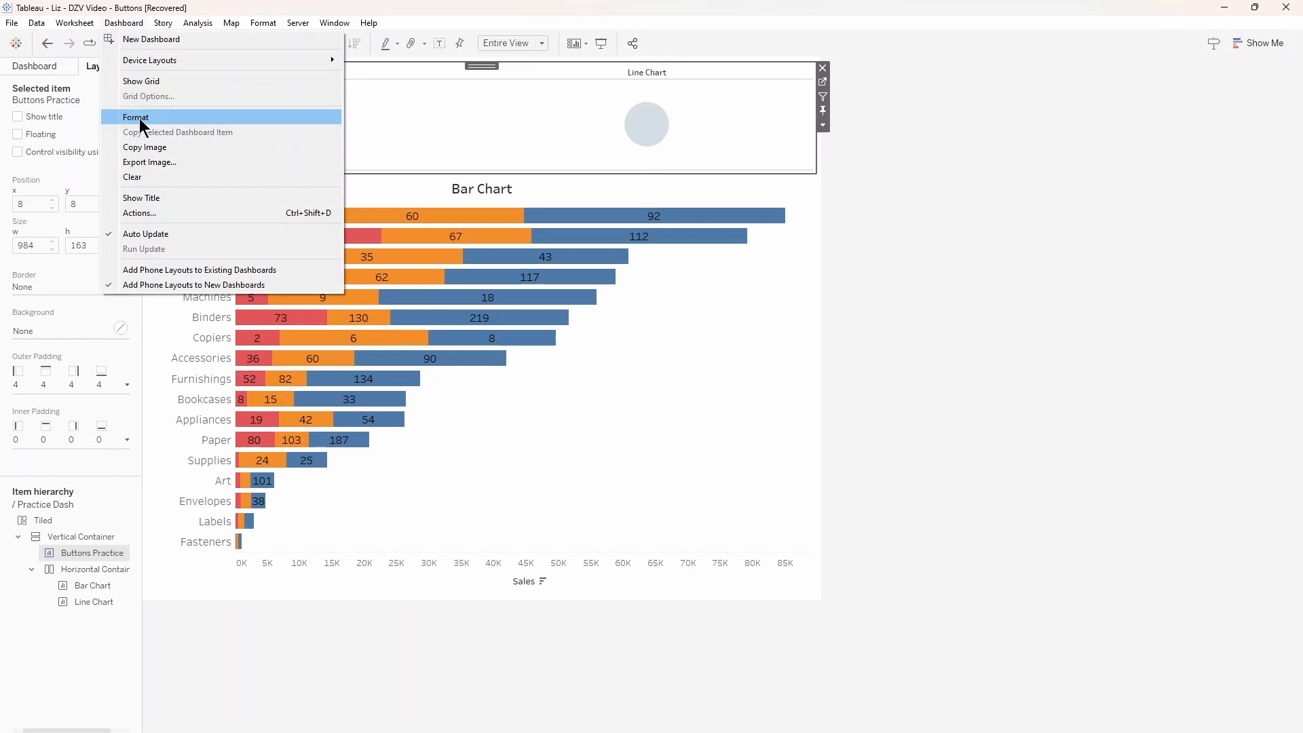
# - Start a new Change Parameter action with Buttons Practice as its only source sheet
pyautogui.click(138, 213)
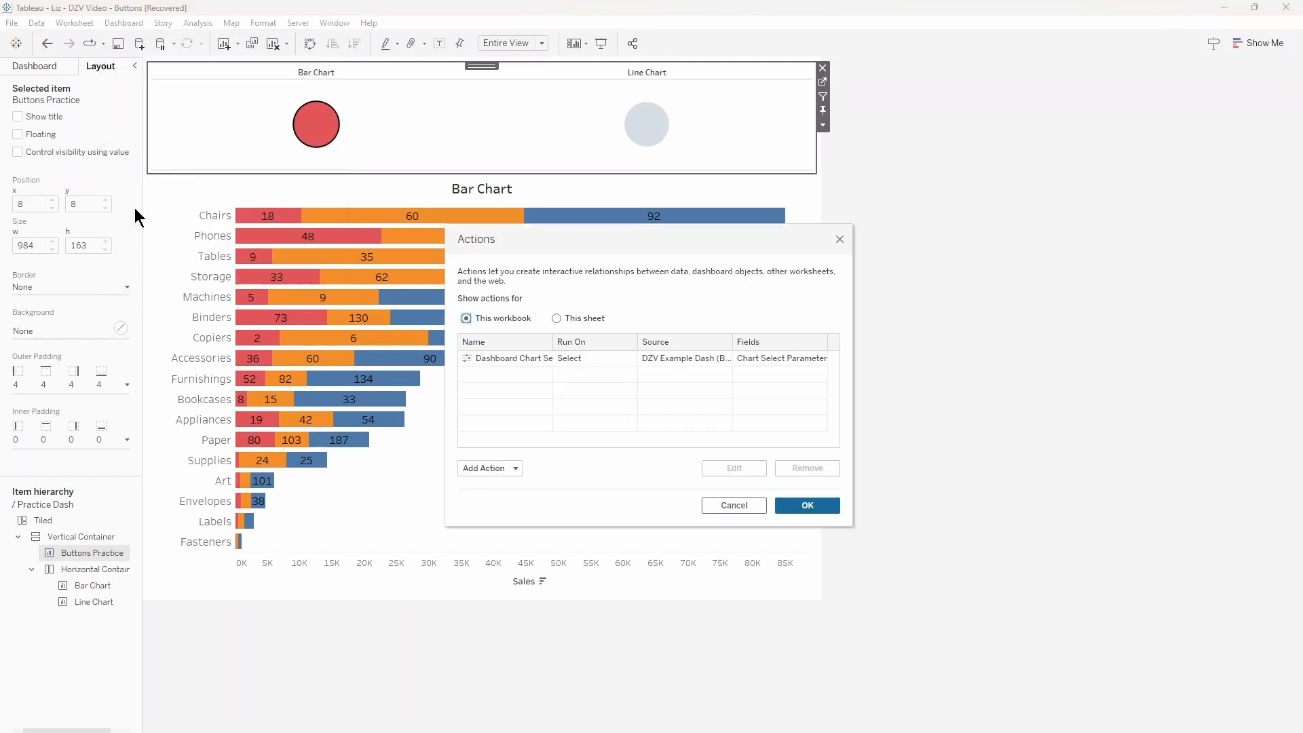
pyautogui.click(486, 469)
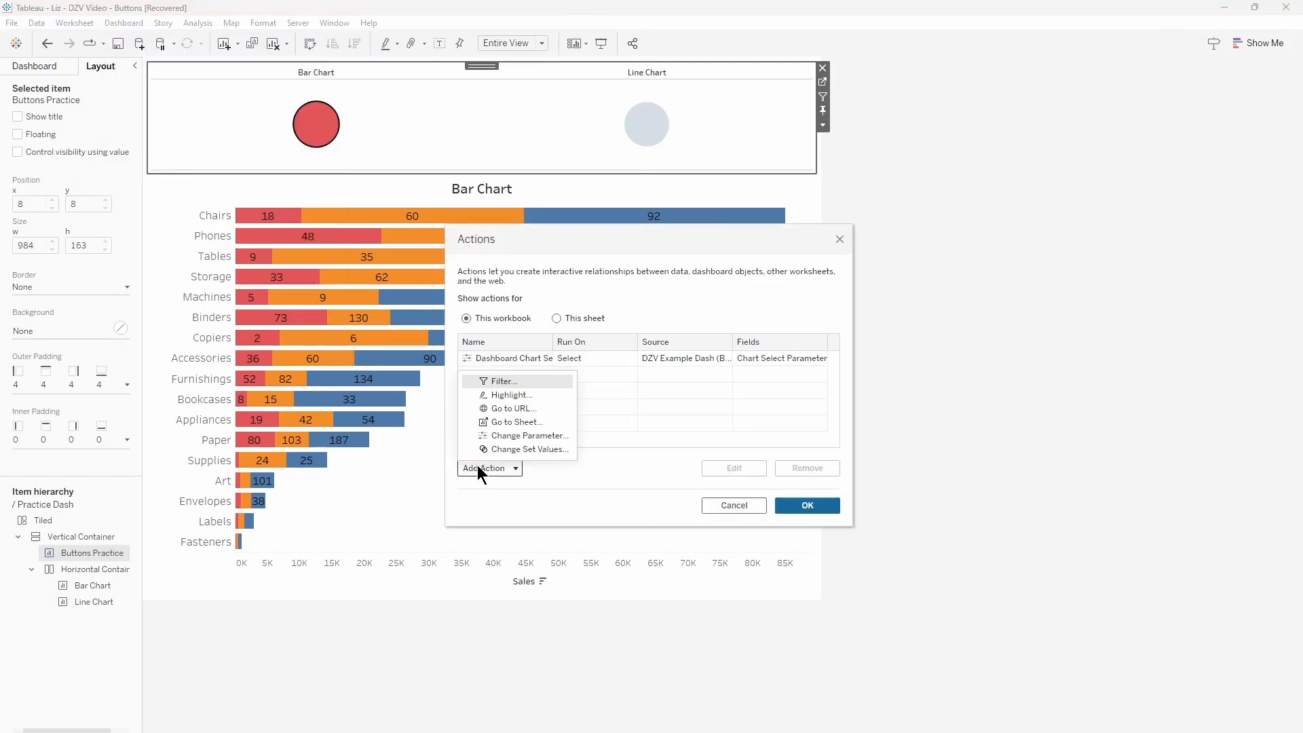
pyautogui.click(528, 436)
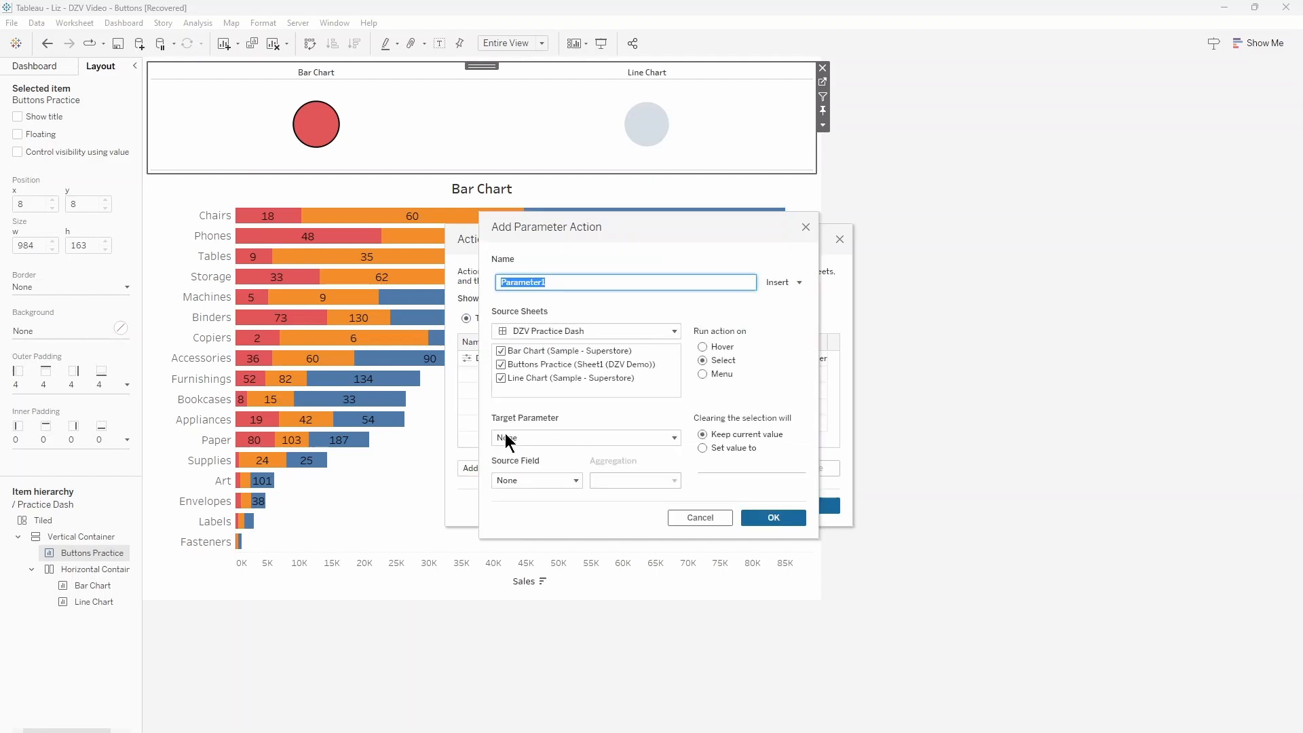
pyautogui.click(501, 350)
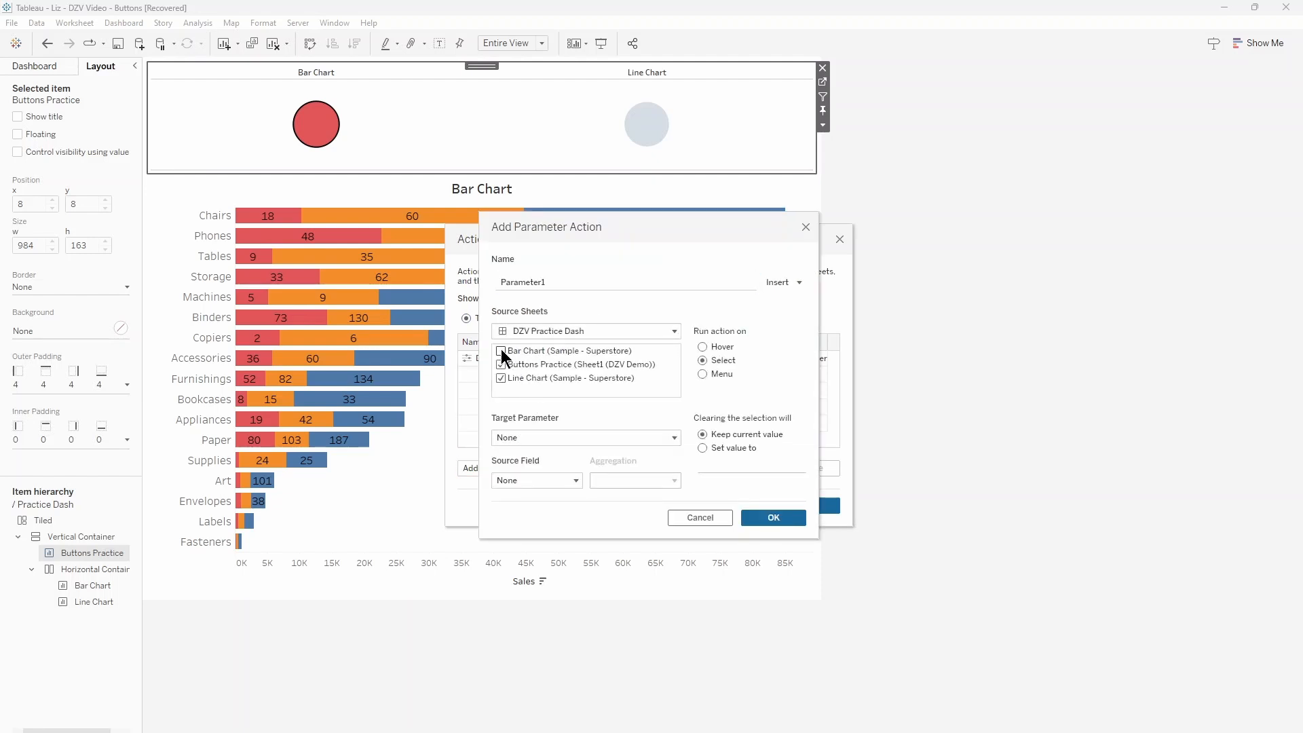
pyautogui.click(501, 351)
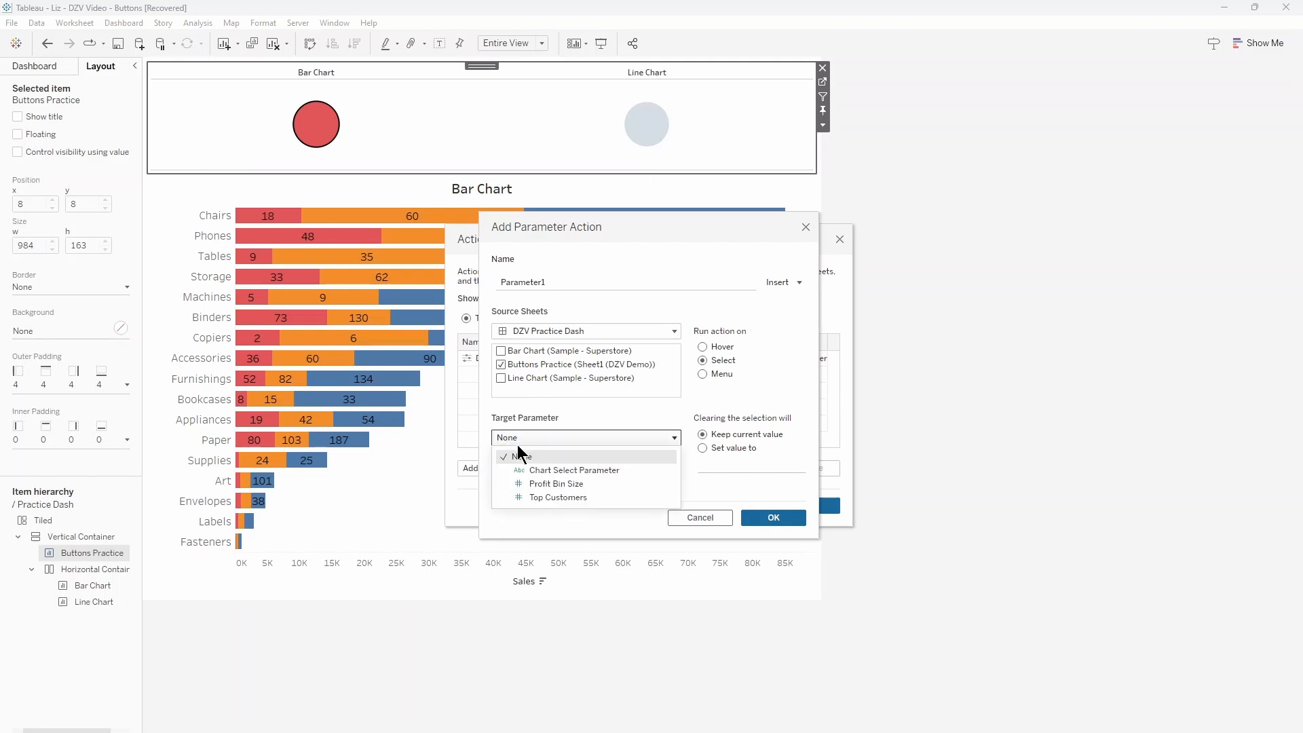
# - Target Chart Select Parameter from the Buttons field, name the action Chart Selection and confirm
pyautogui.click(573, 471)
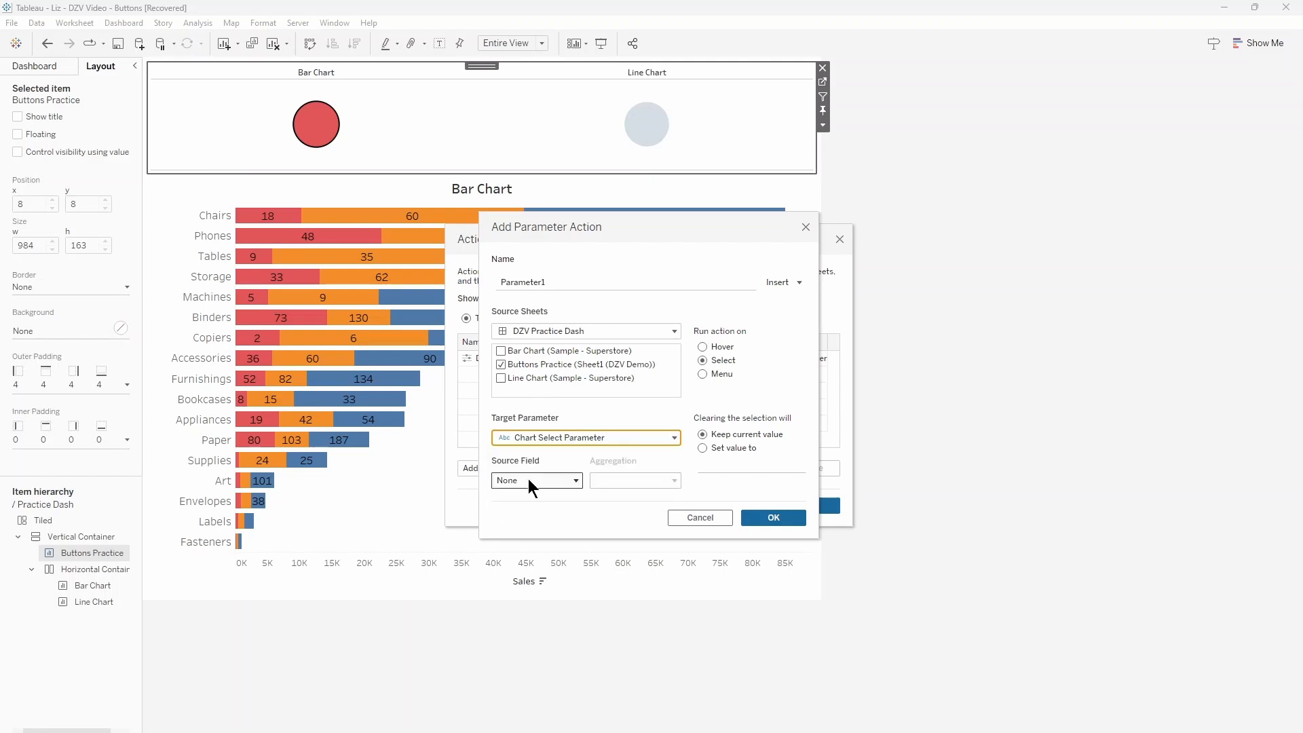
pyautogui.click(536, 480)
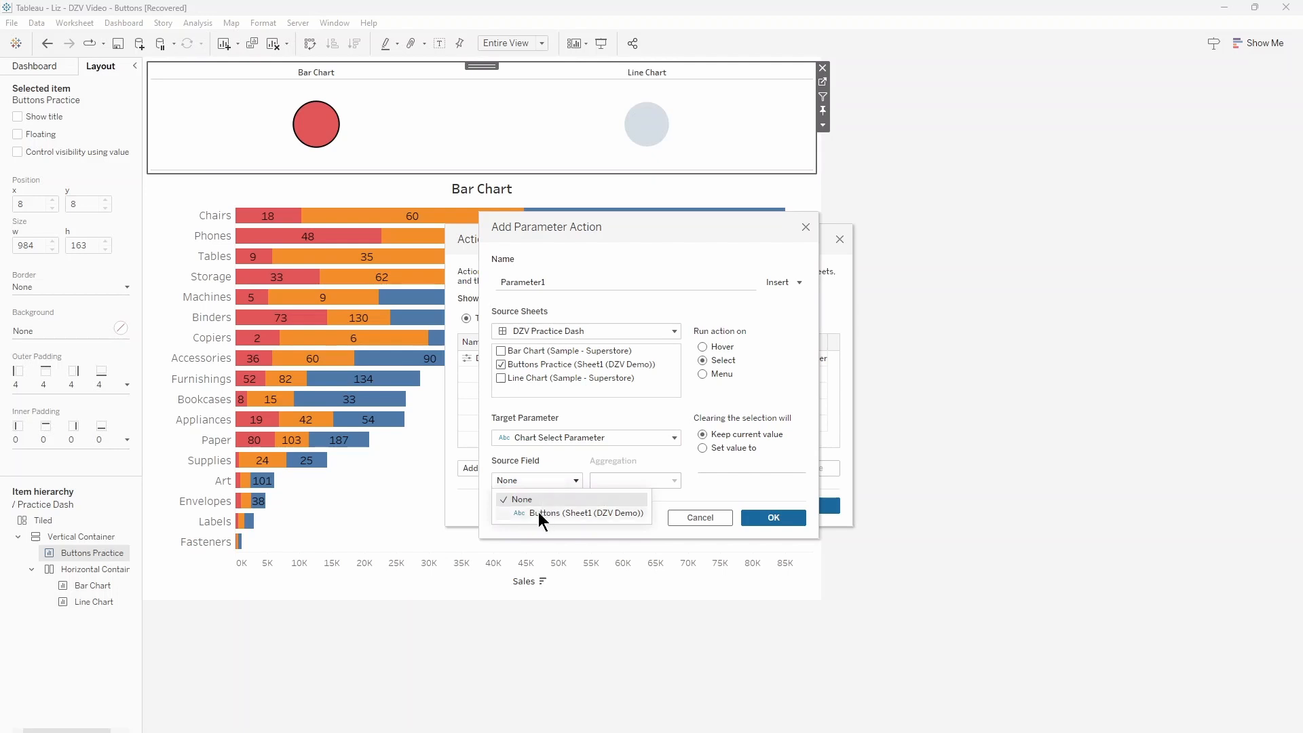
pyautogui.click(581, 514)
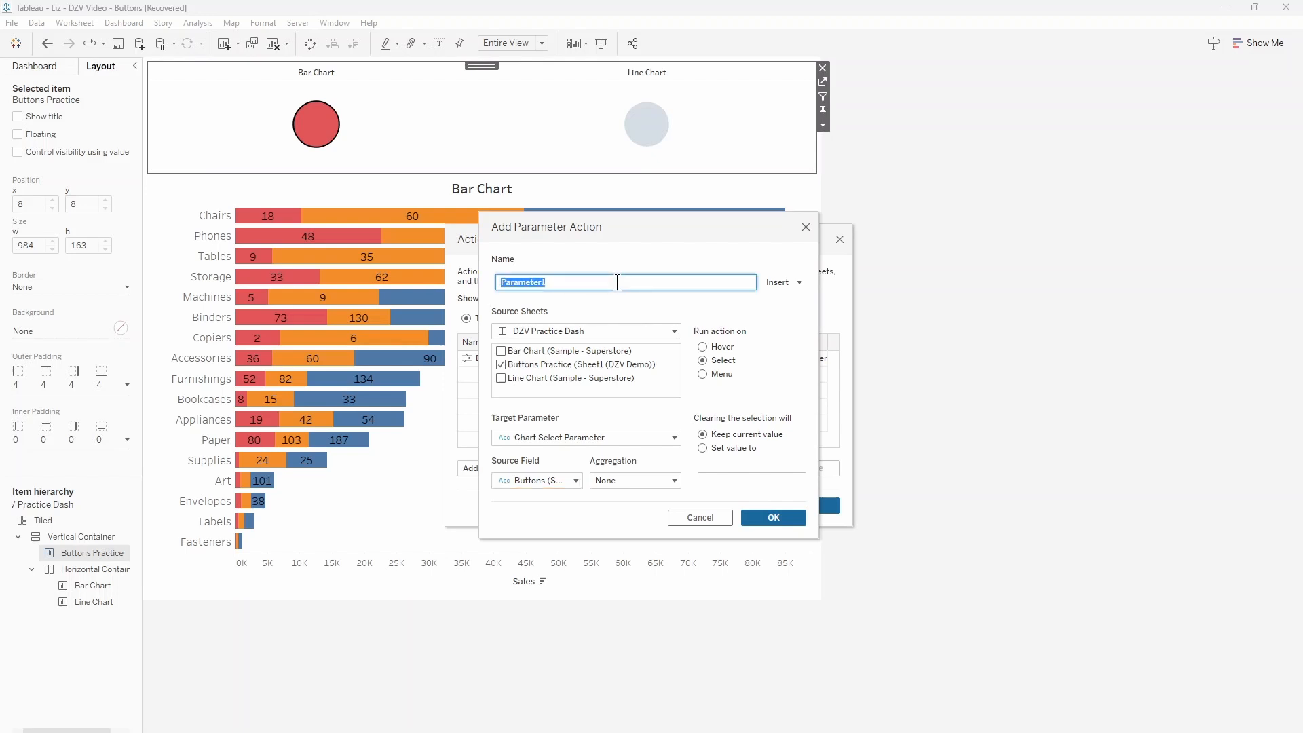
pyautogui.write('Chart Selection')
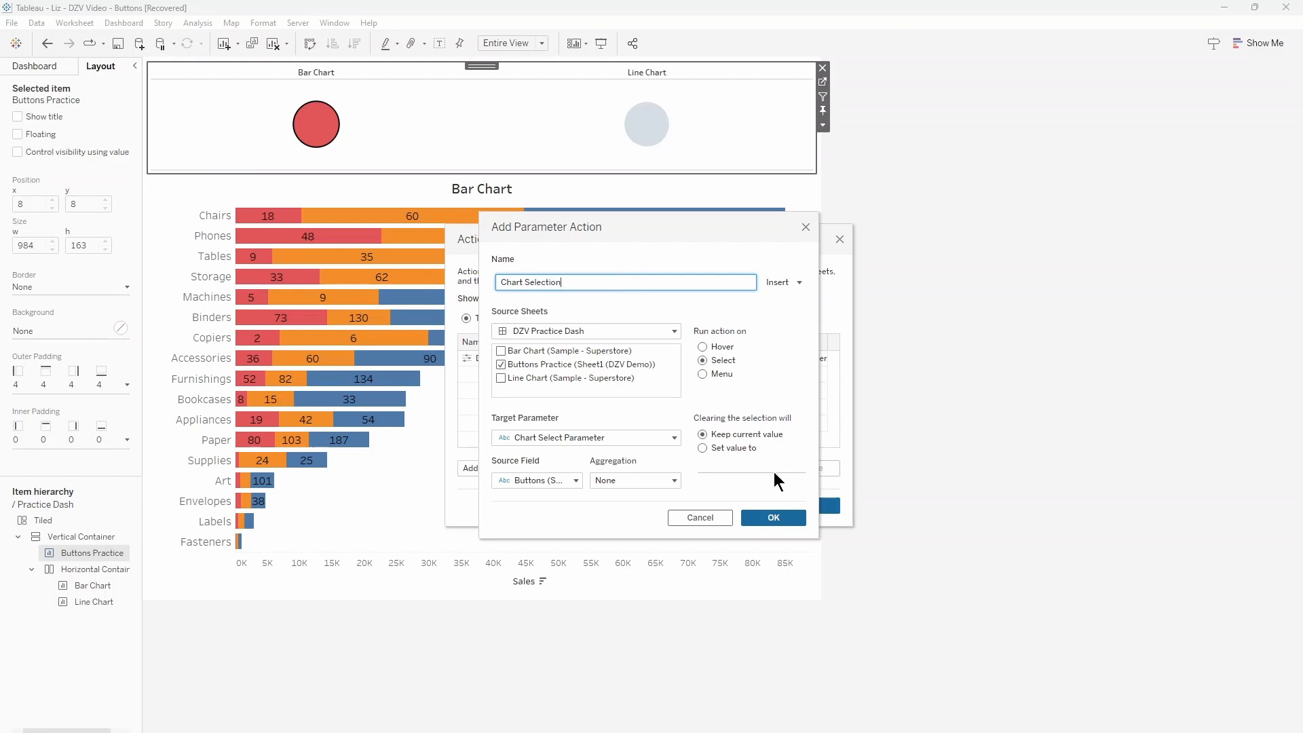
pyautogui.click(771, 517)
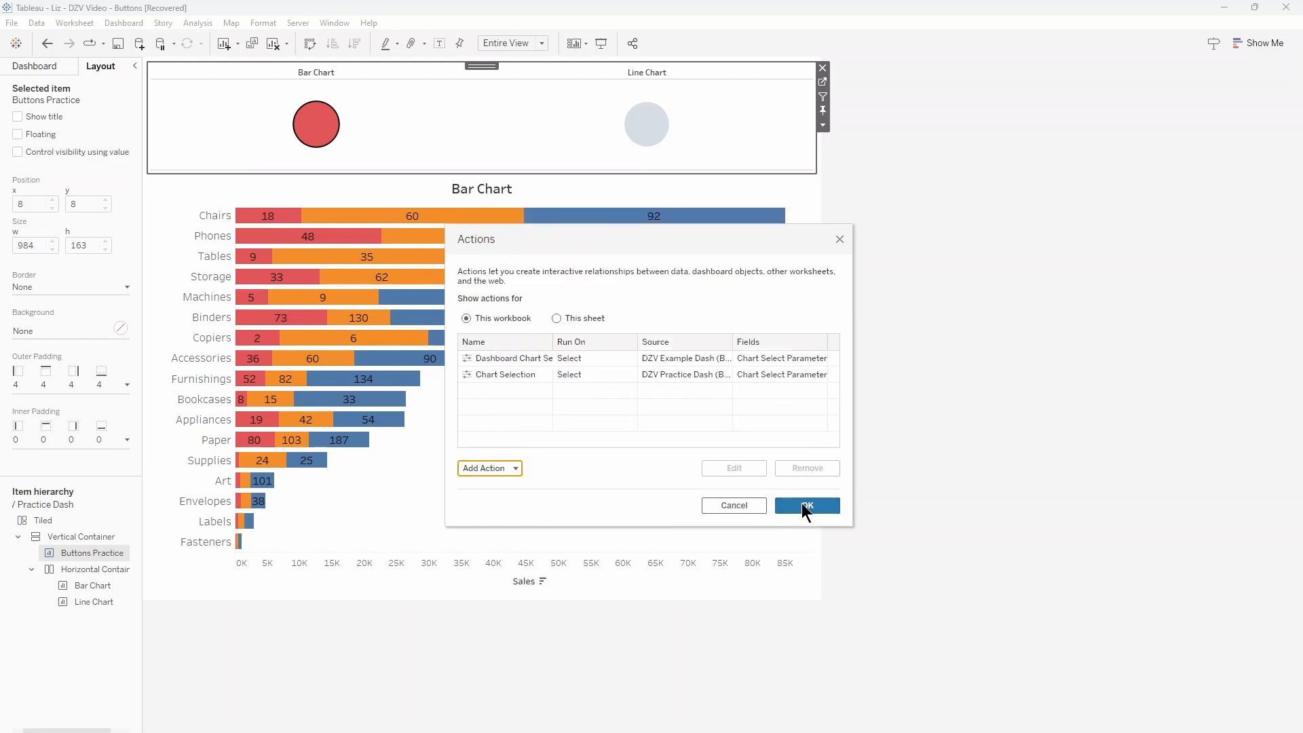
# - Close the Actions dialog and switch the dashboard to the line chart via the blue circle
pyautogui.click(805, 505)
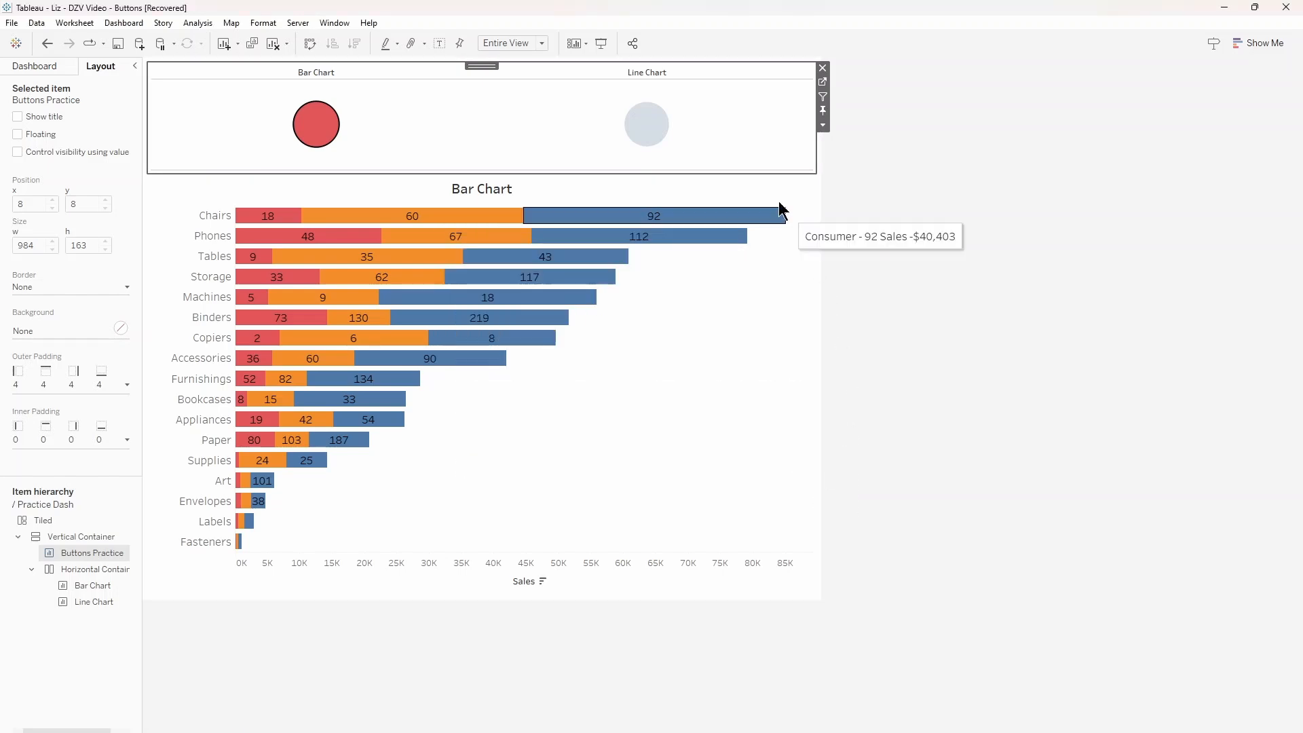
pyautogui.click(646, 124)
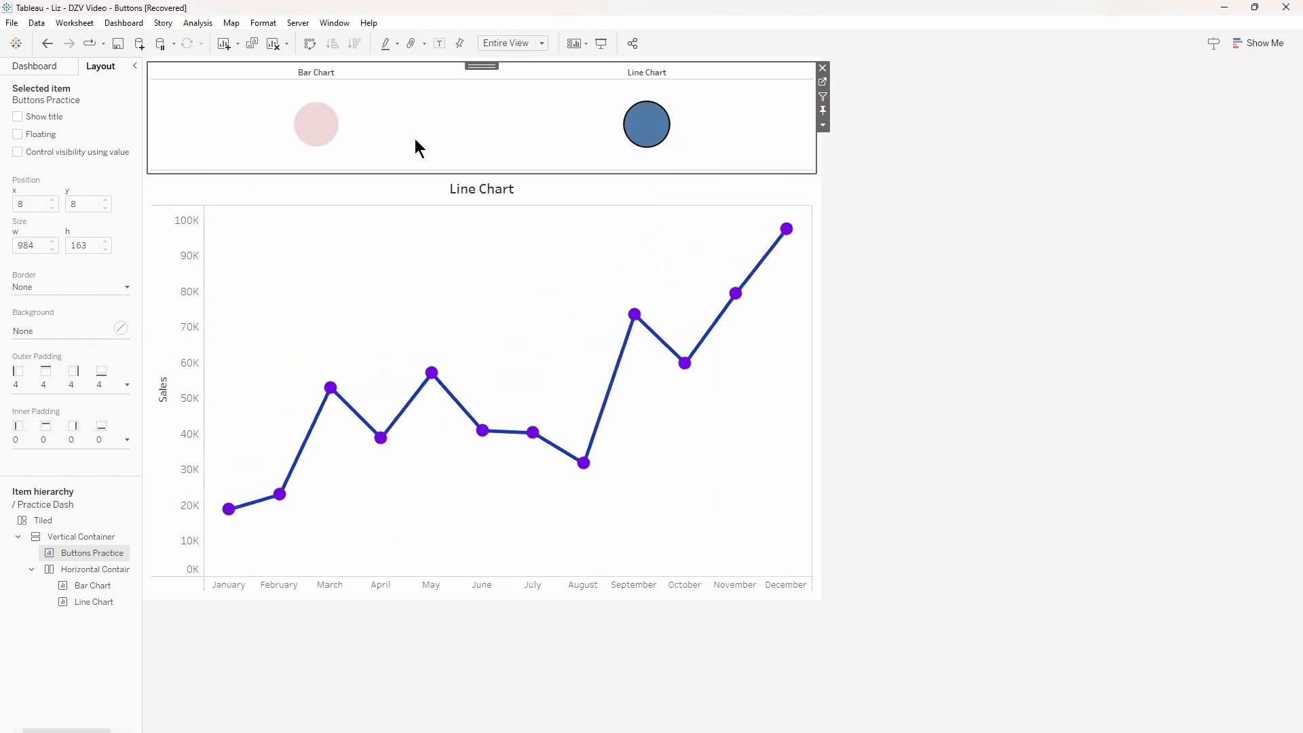